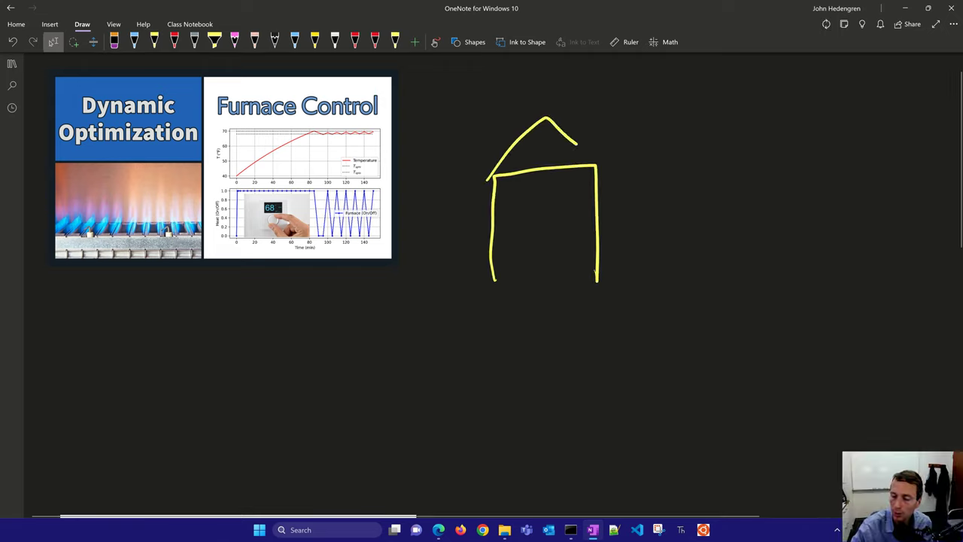
- Sketch the house roof, write the 0 (off) heater state under MPC, and draw a red arrow to the thermostat
drag(550, 123, 614, 164)
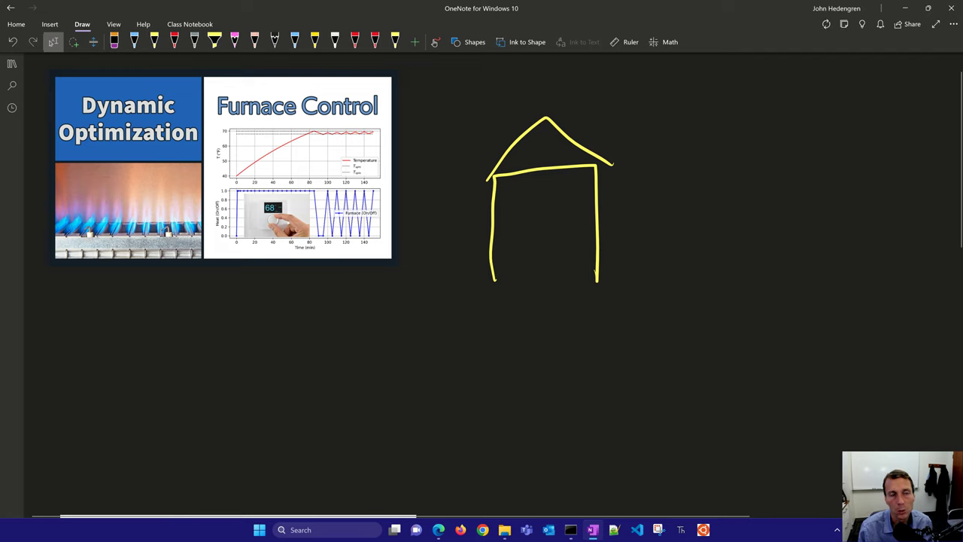
drag(45, 203, 74, 181)
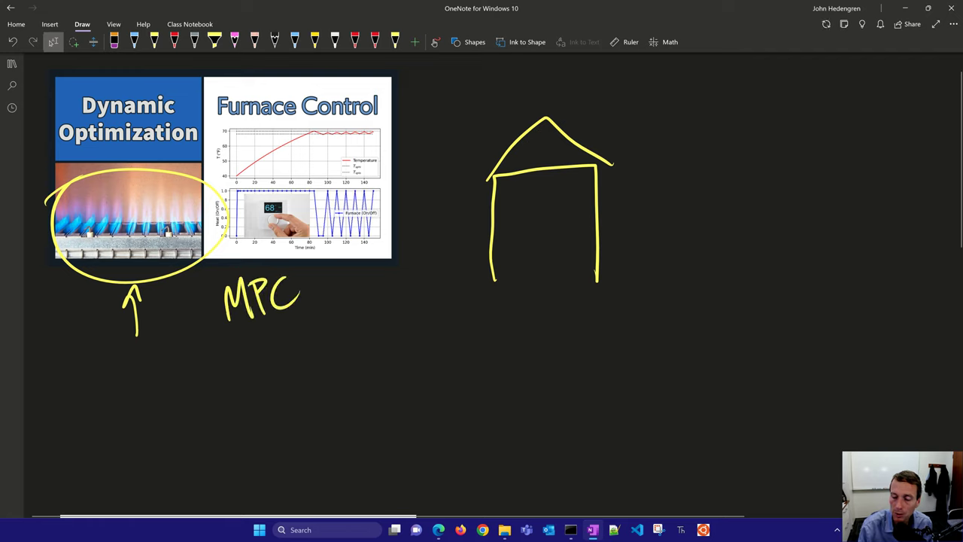
drag(238, 144, 338, 141)
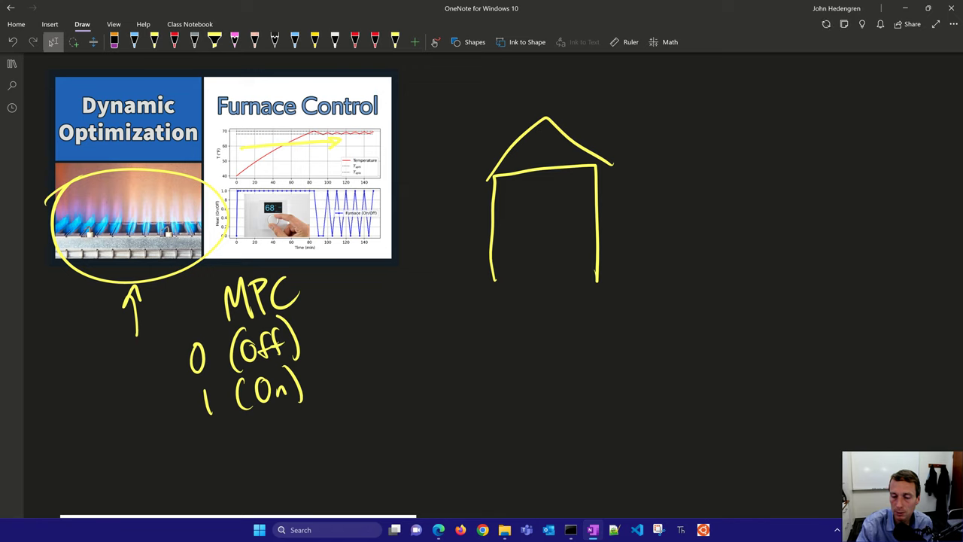
drag(328, 274, 301, 244)
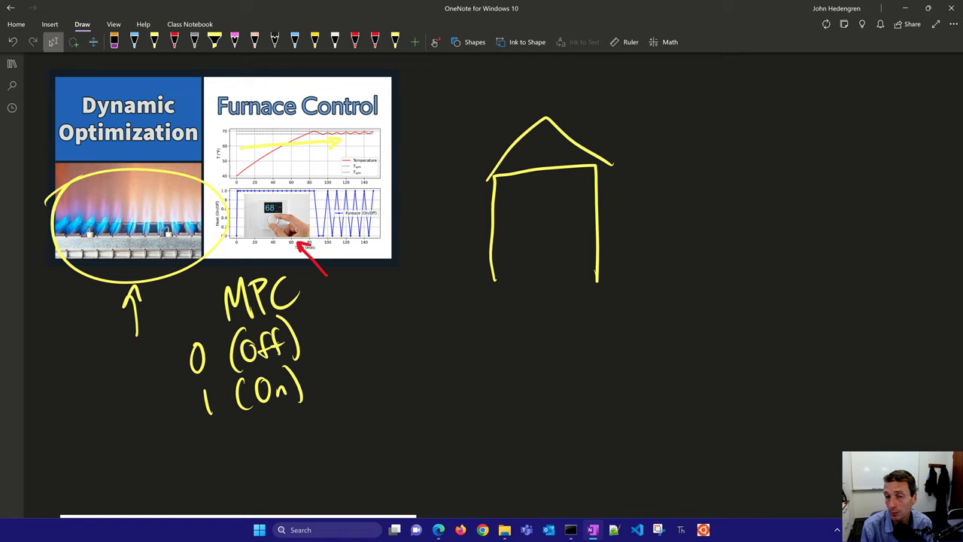
mouse_move(825, 25)
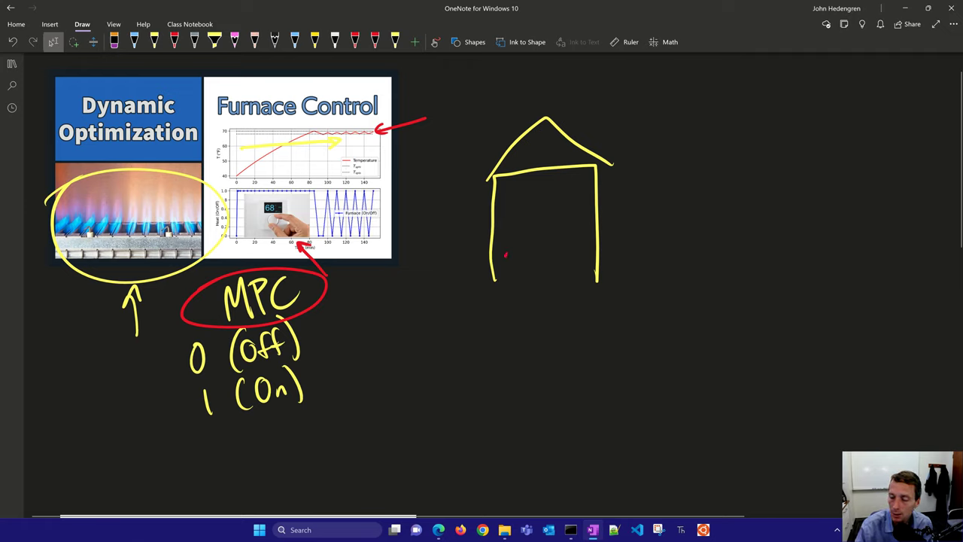
- Label 40°F inside the house and sketch the rising temperature response above the heater on/off step signal
text(40°F)
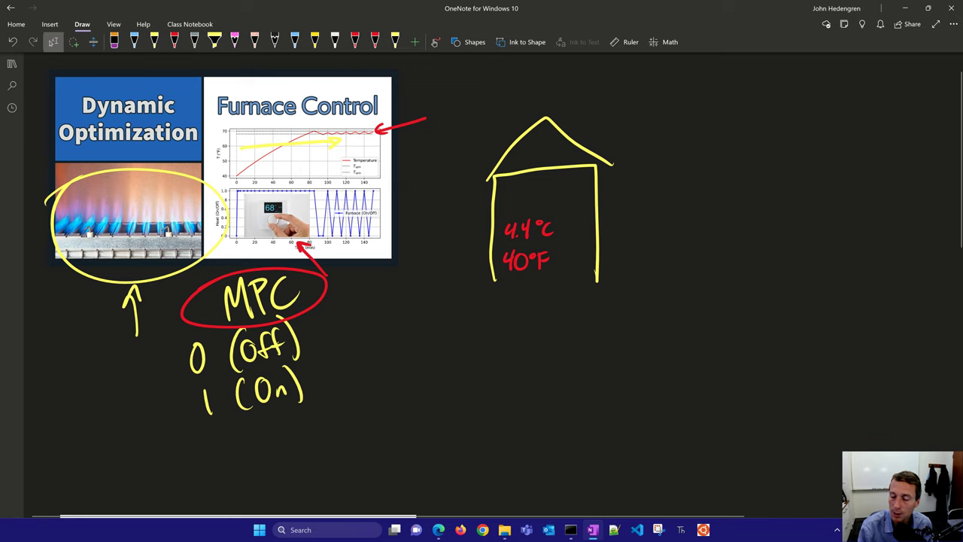
drag(614, 262, 685, 197)
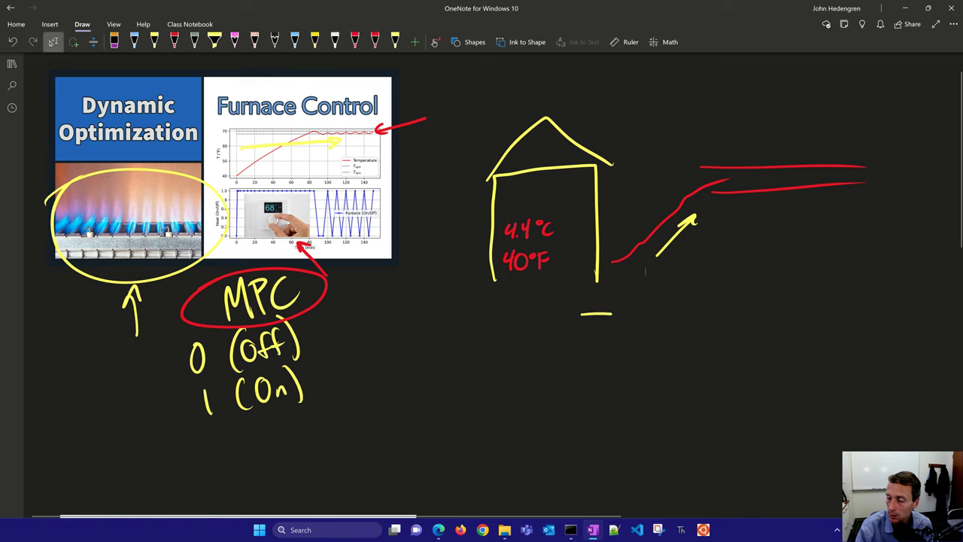
drag(584, 315, 828, 289)
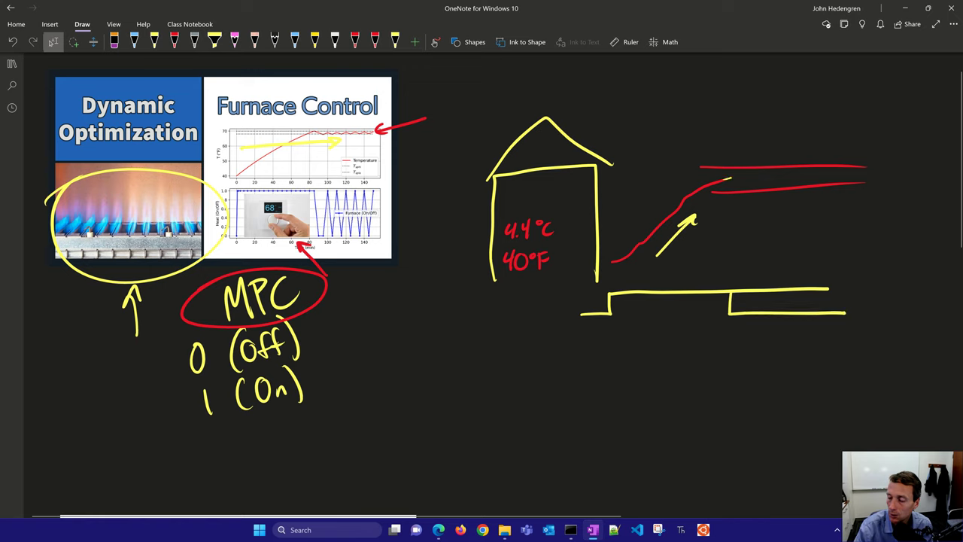
drag(722, 177, 801, 179)
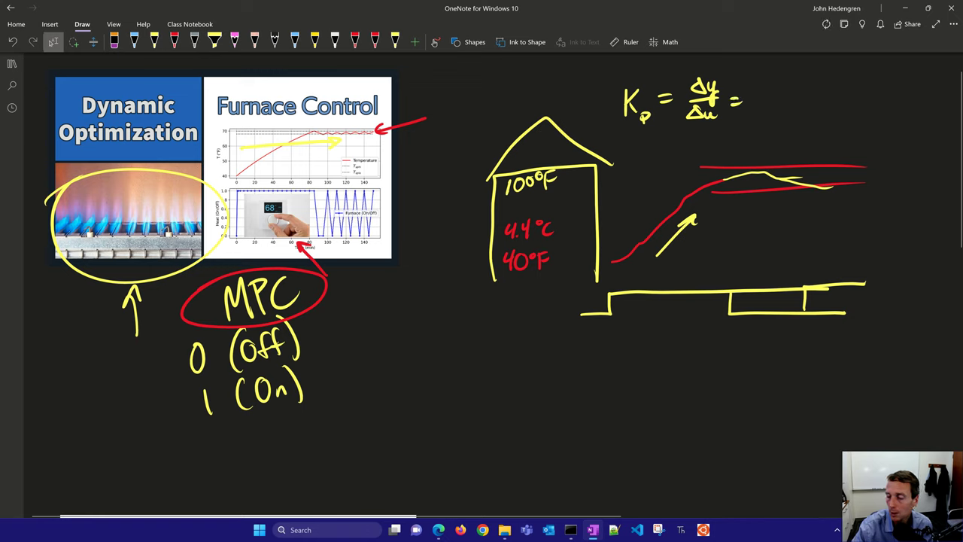
mouse_move(825, 24)
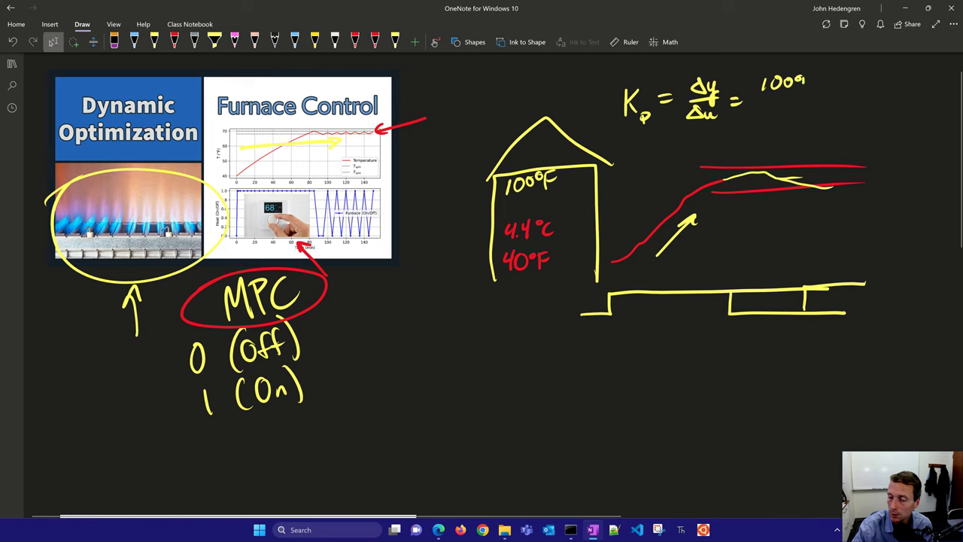
- Write the gain terms (100°F−40°F), the result 60 and taup = 120 into the formula above the sketch
text(-40°F)
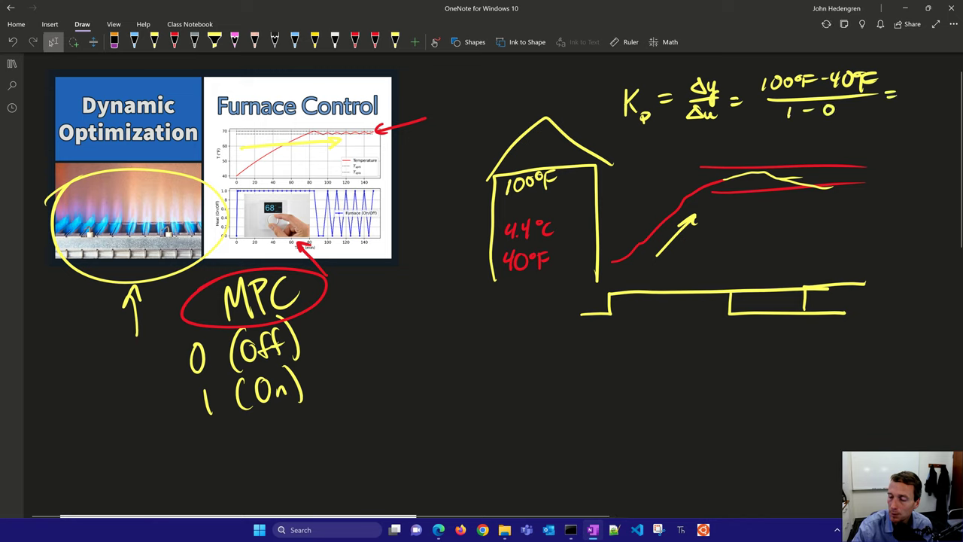
text(60)
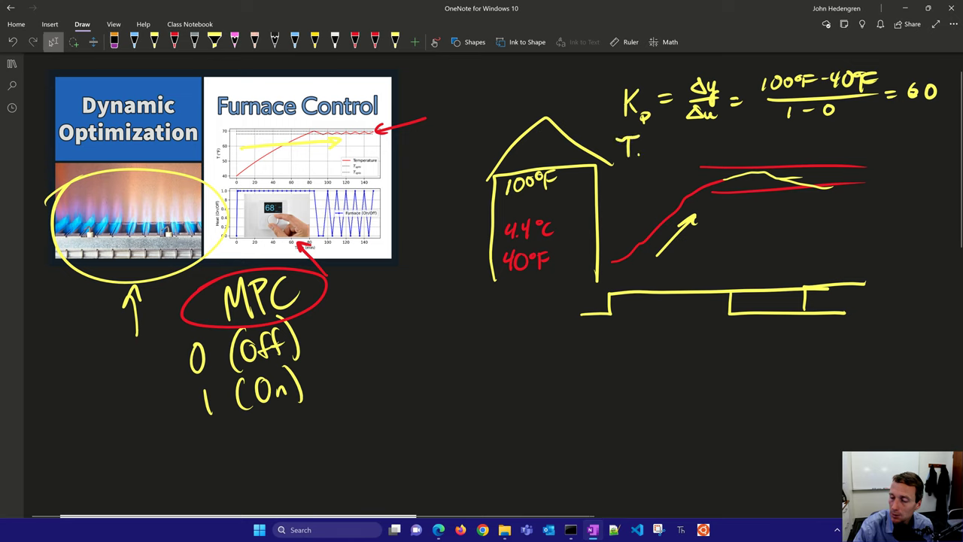
text(= 120)
text(f)
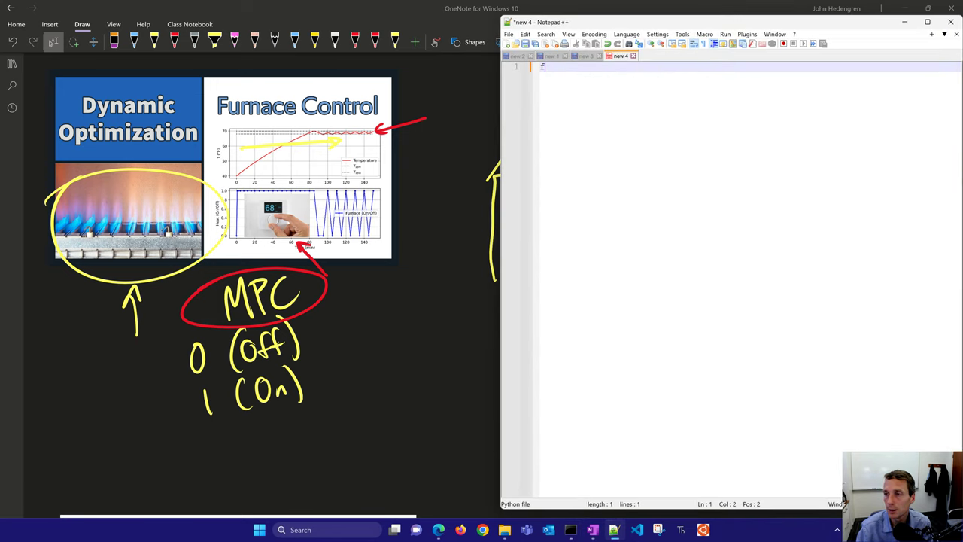
- Write 'from gekko import GEKKO' and 'm = GEKKO() # create GEKKO model'
text(rom gekko import)
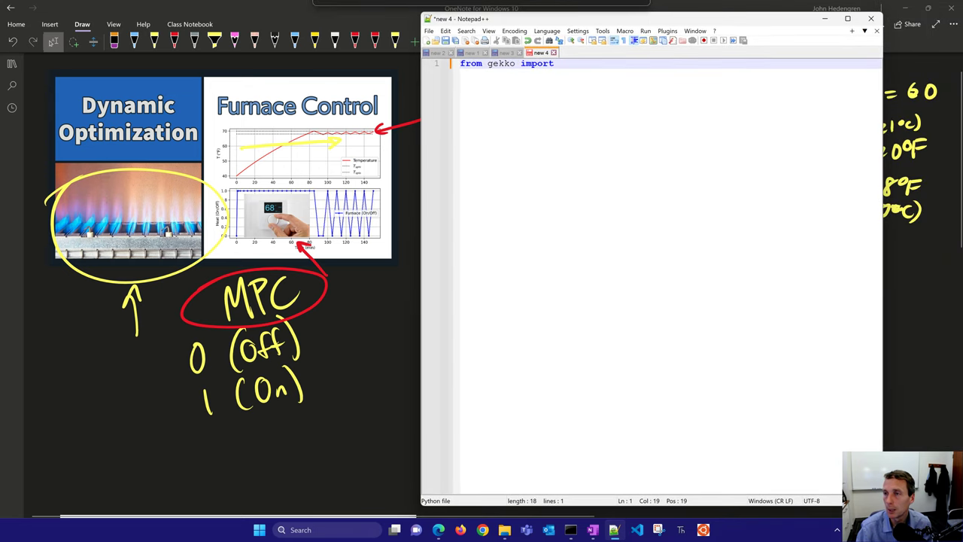
text(GEKKO)
text(import matplotlib.pyplot as plt)
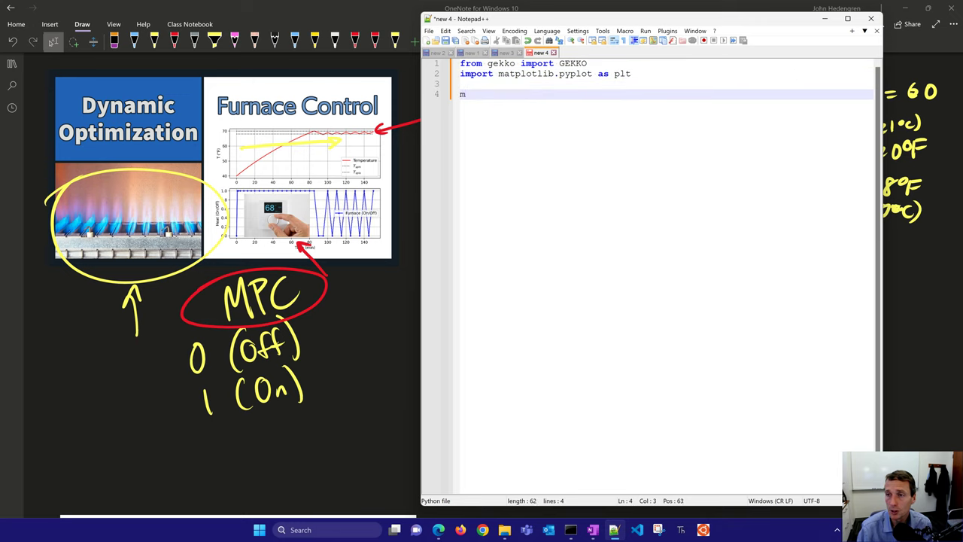
text(= GEKKO()
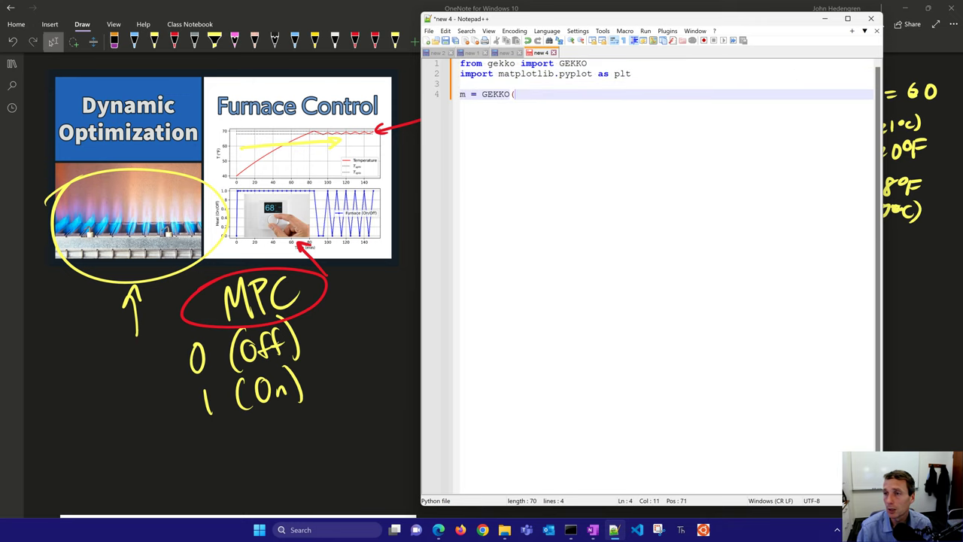
text() # crea)
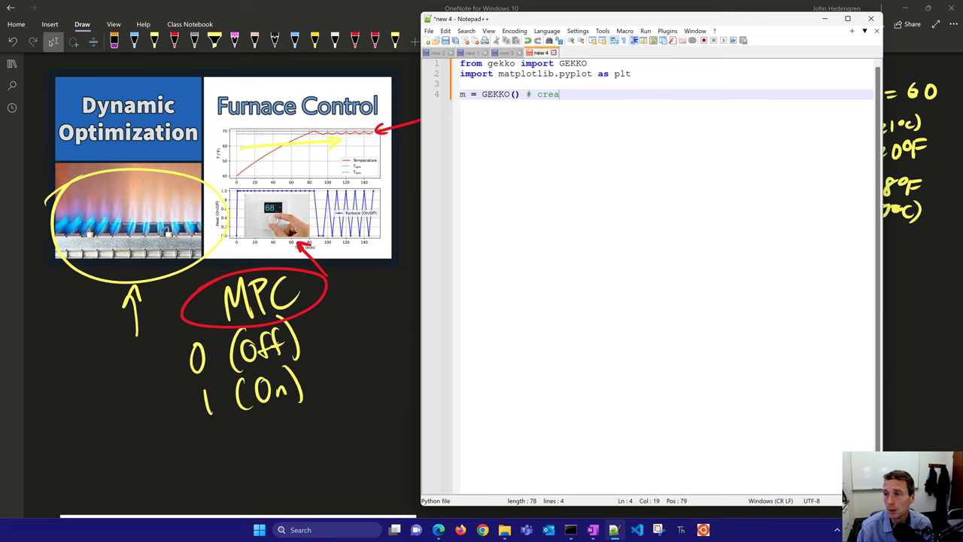
text(te GEKKO model)
text(m.tim)
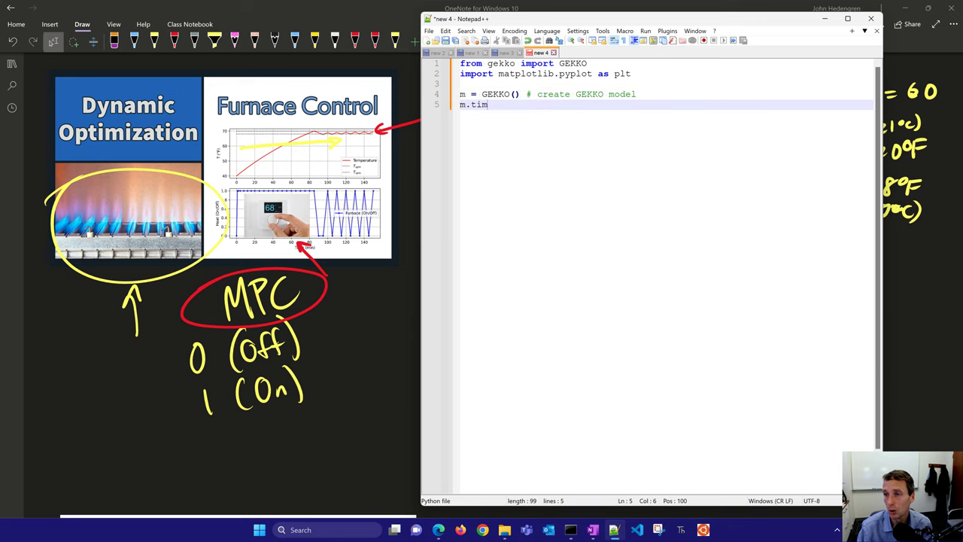
- Define m.time as the list of points 0,1,2,4,8,... up to 150 in steps of 5
text(e = [0,1)
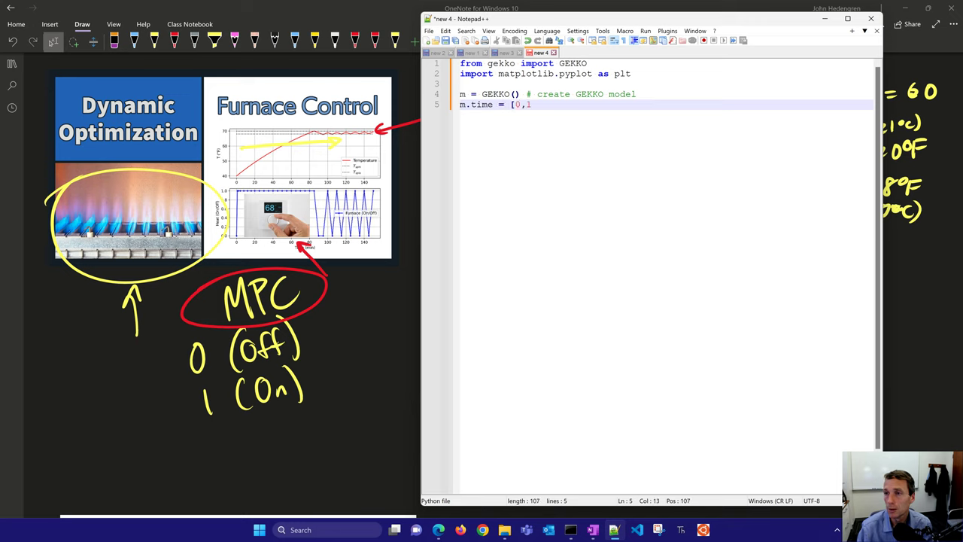
text(,2,4,8,12,16,20)
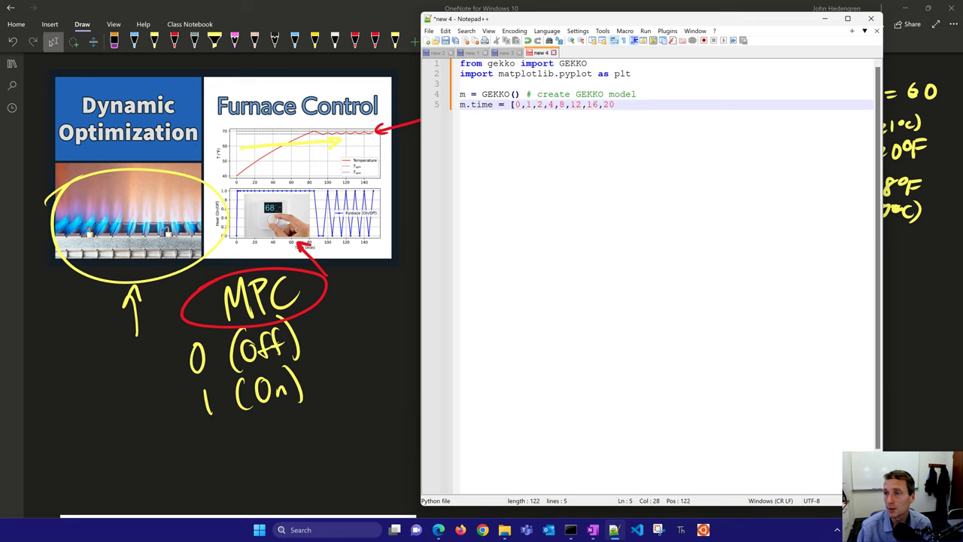
text(25,30,35,40,)
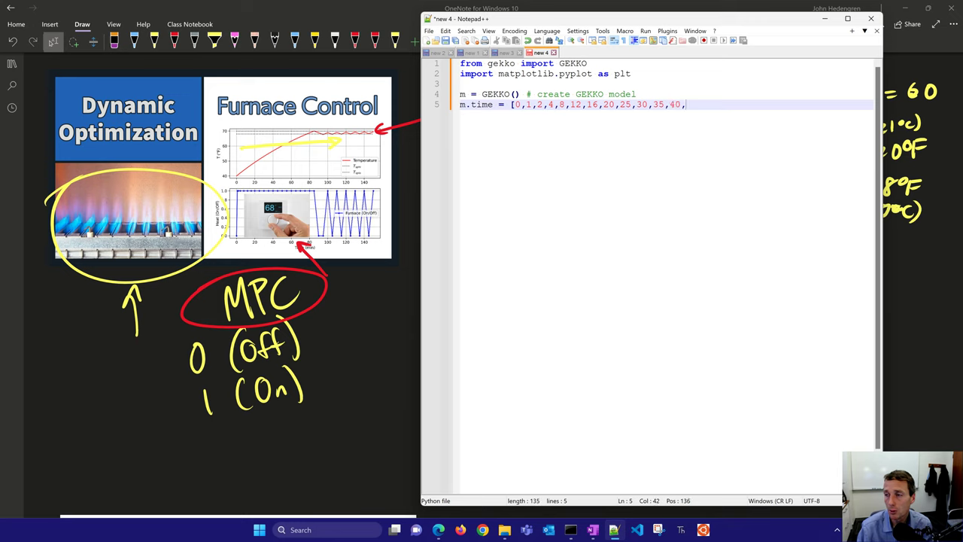
text(45,50,\)
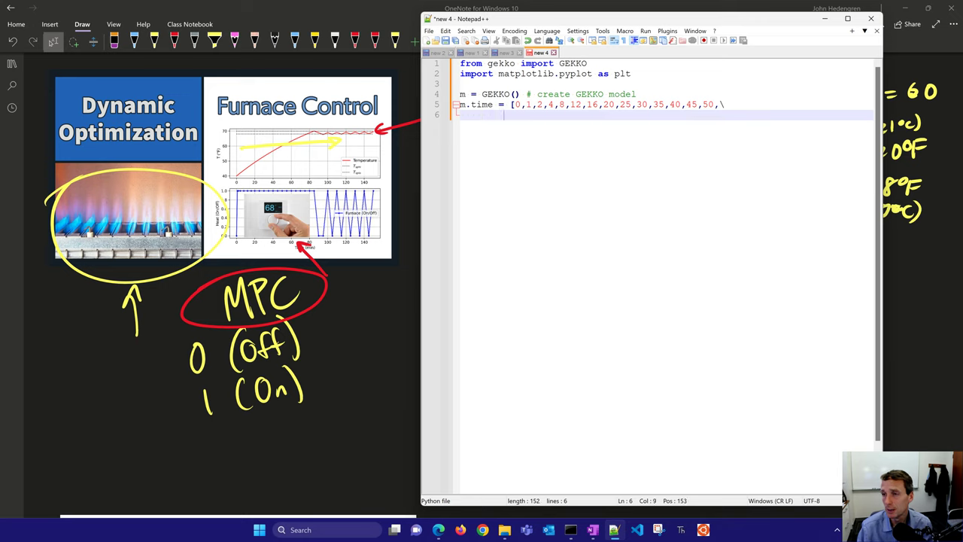
text(55,60,6)
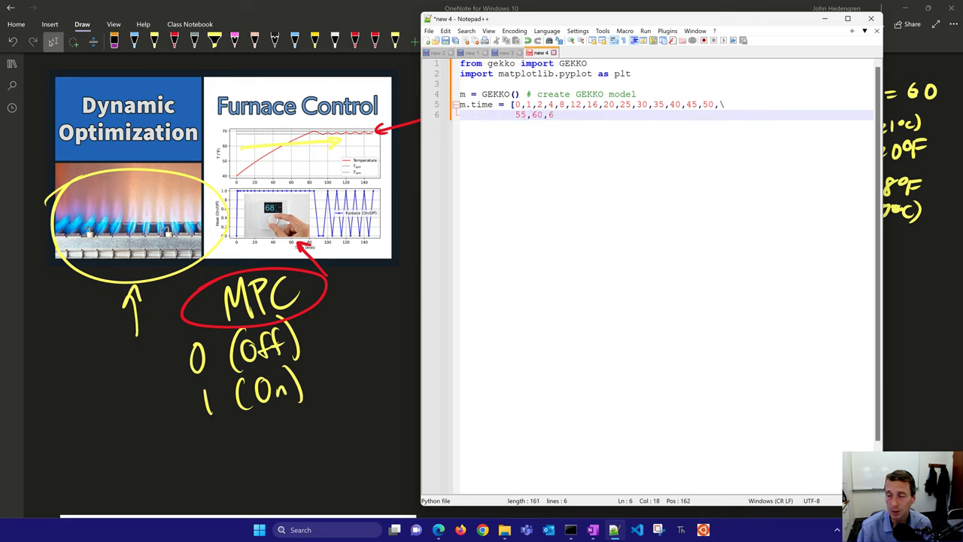
text(5,70,75,80,8)
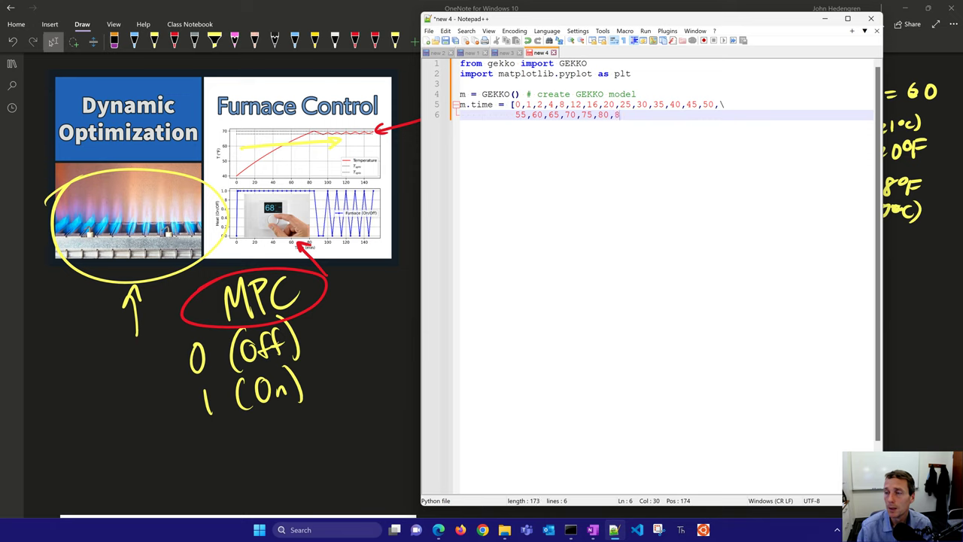
text(,85,90,95,100,105,110,\)
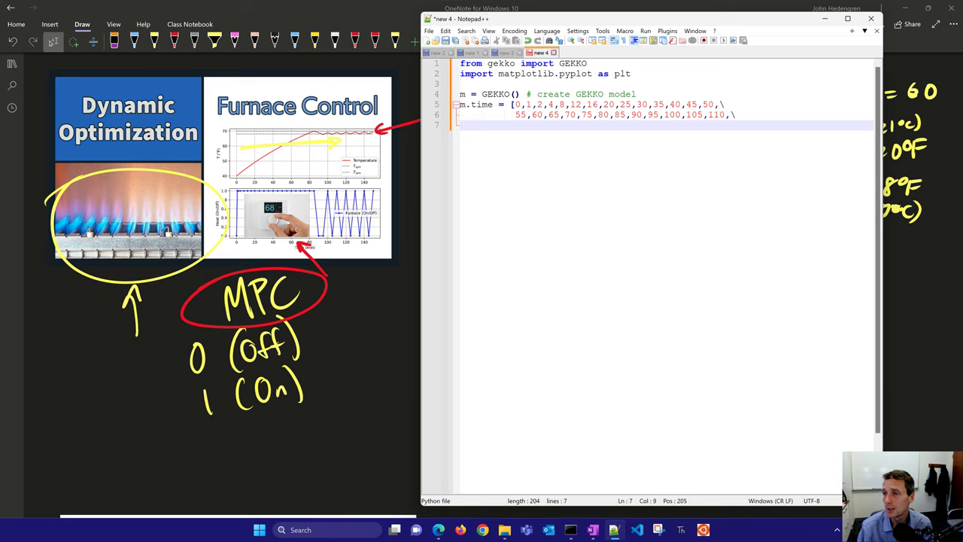
text(115,120,1)
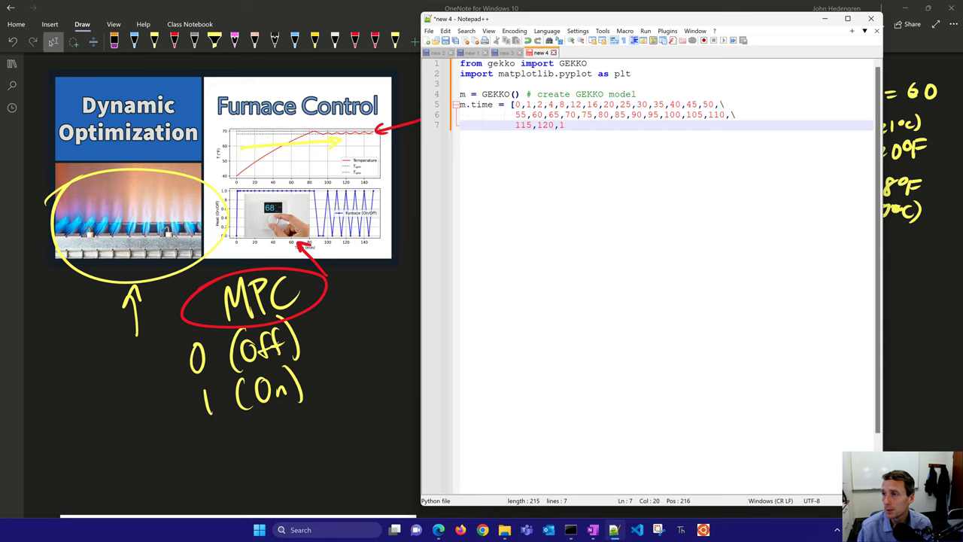
text(125,130,135,140)
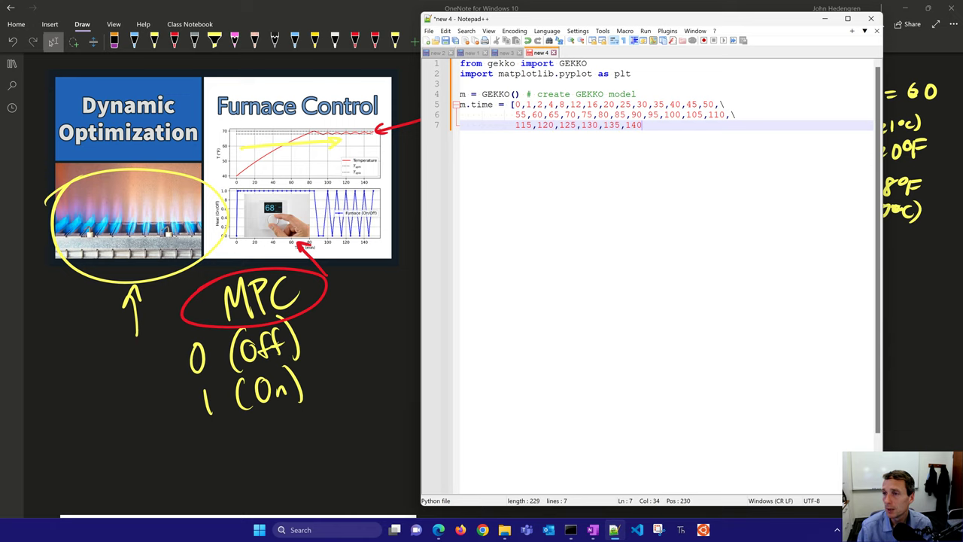
text(,145,150])
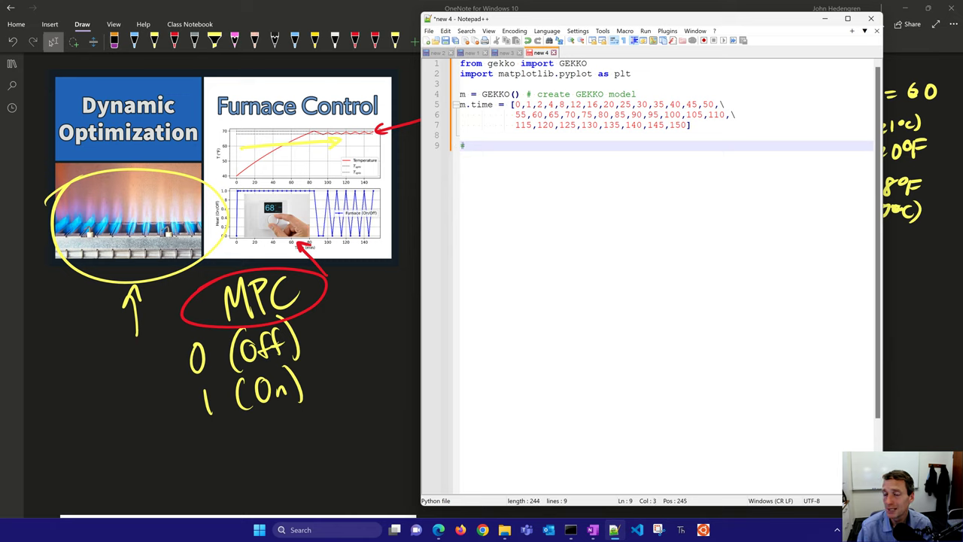
- Write the solver_options list with minlp_gap_tol 1.0e-2, minlp_maximum_iterations 10000 and minlp_max_iter_with_int_sol
text(# change solver options)
text(m.so)
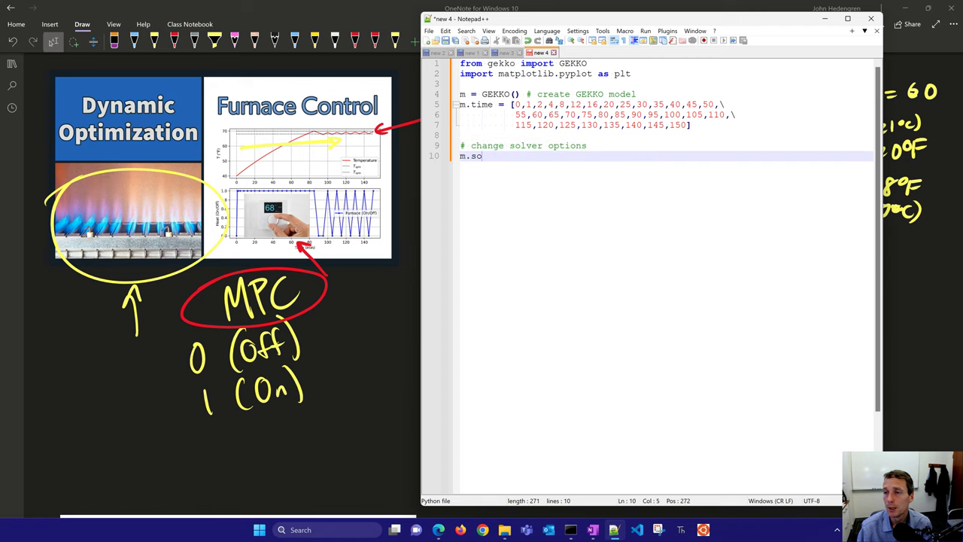
text(lver_options = [')
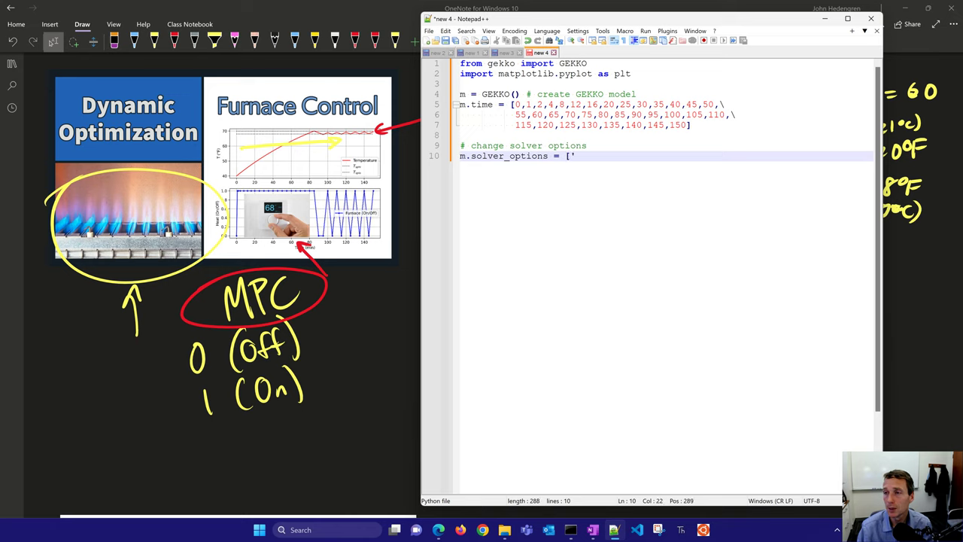
text(minlp_gap)
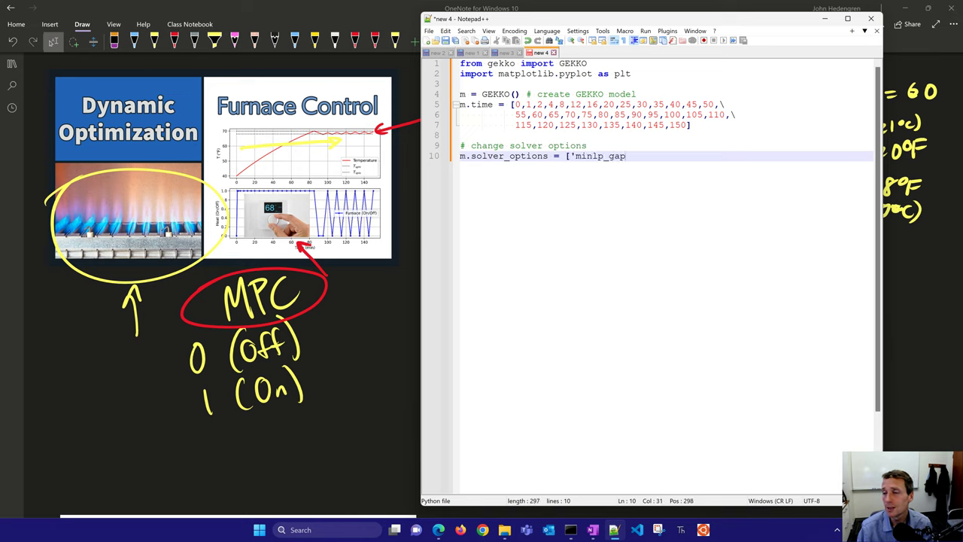
text(_tol 1)
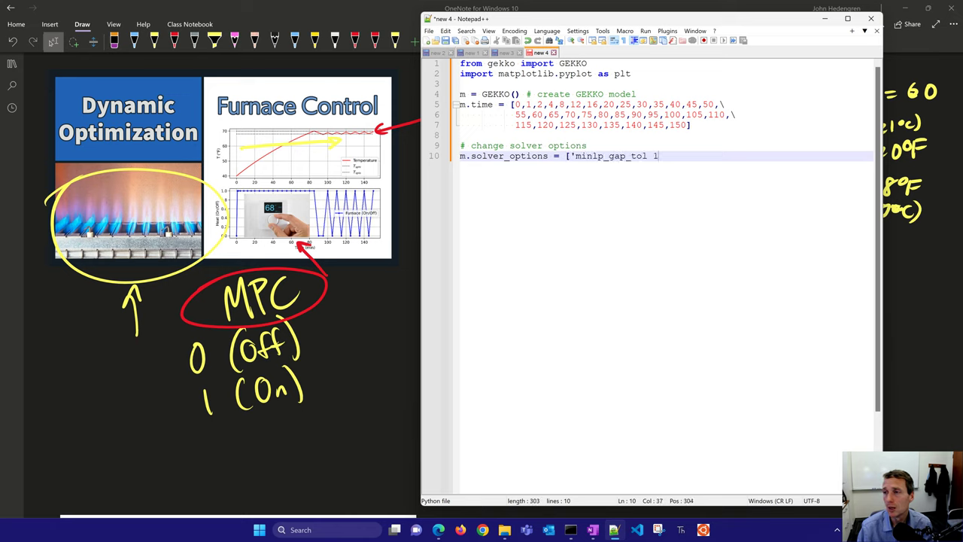
text(.0e-2',\)
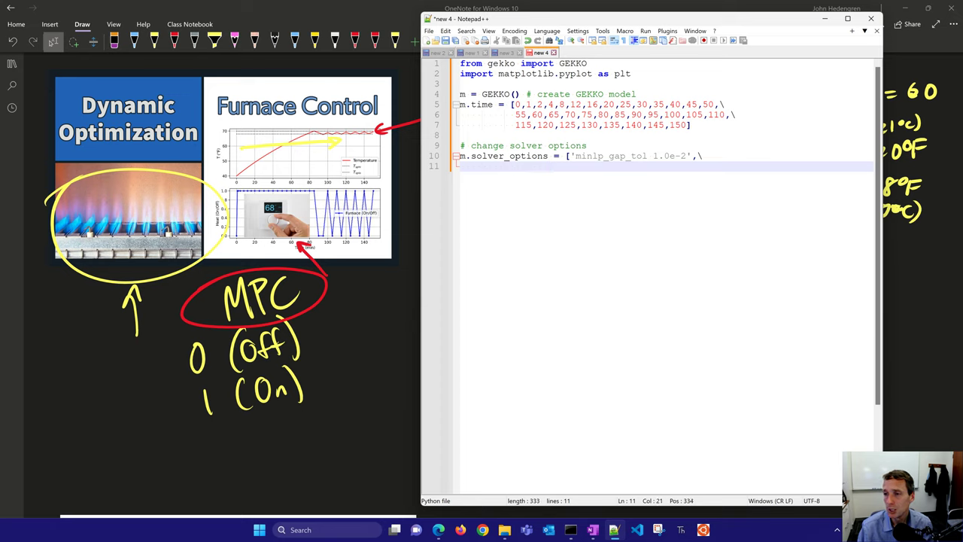
text('minlp_maximum_iterat)
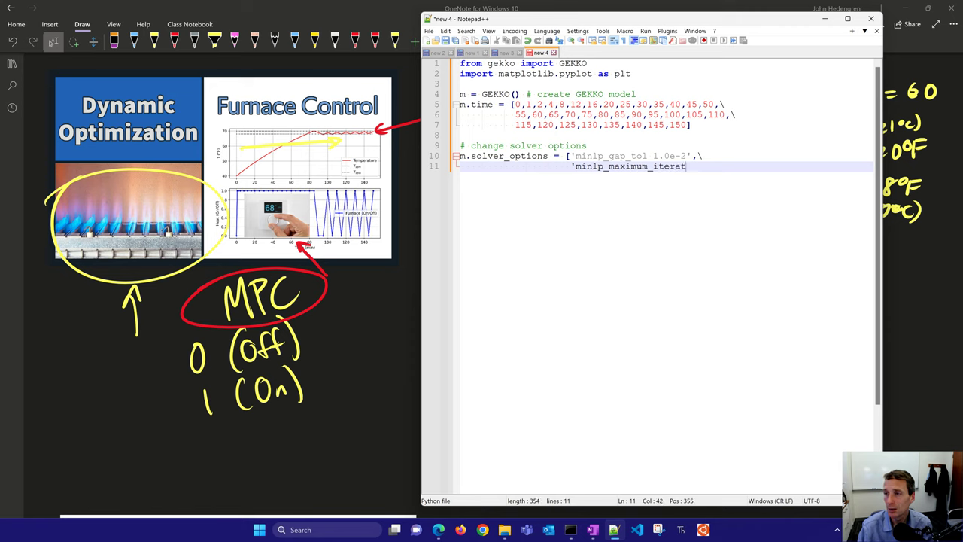
text(ions 1000)
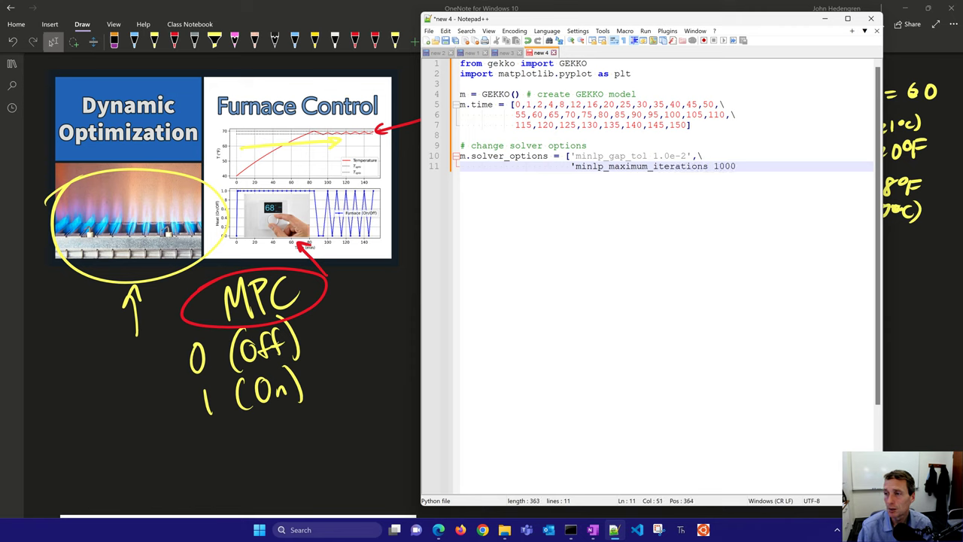
text(0',\)
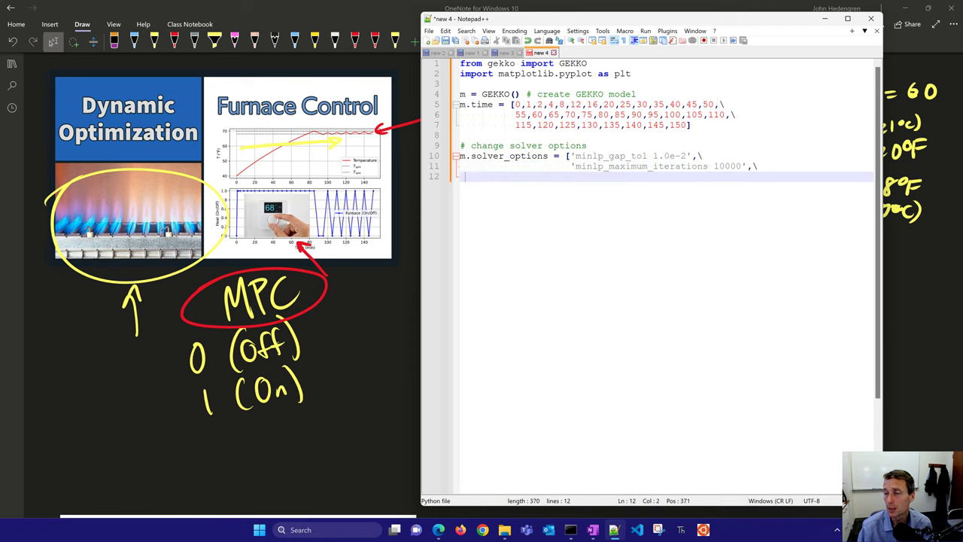
text("    ")
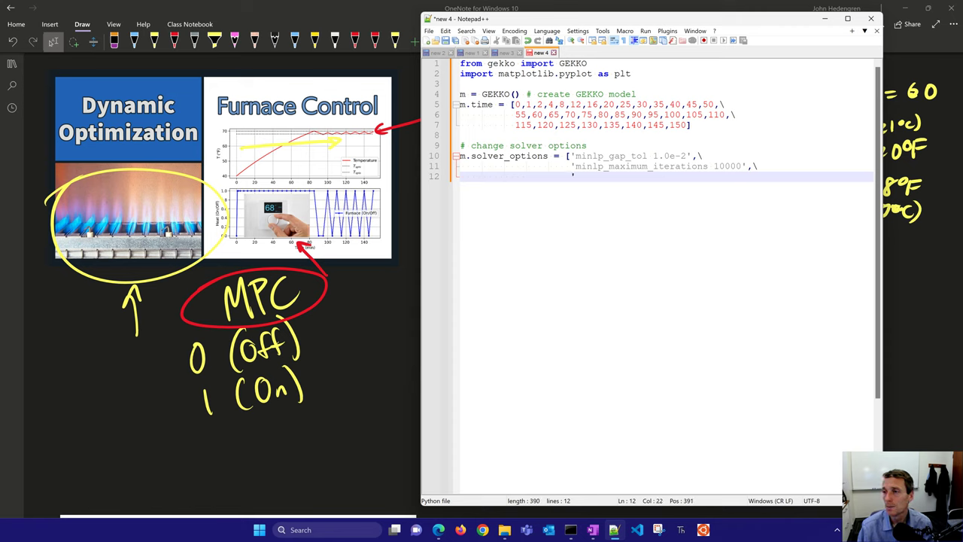
text('minlp_max_)
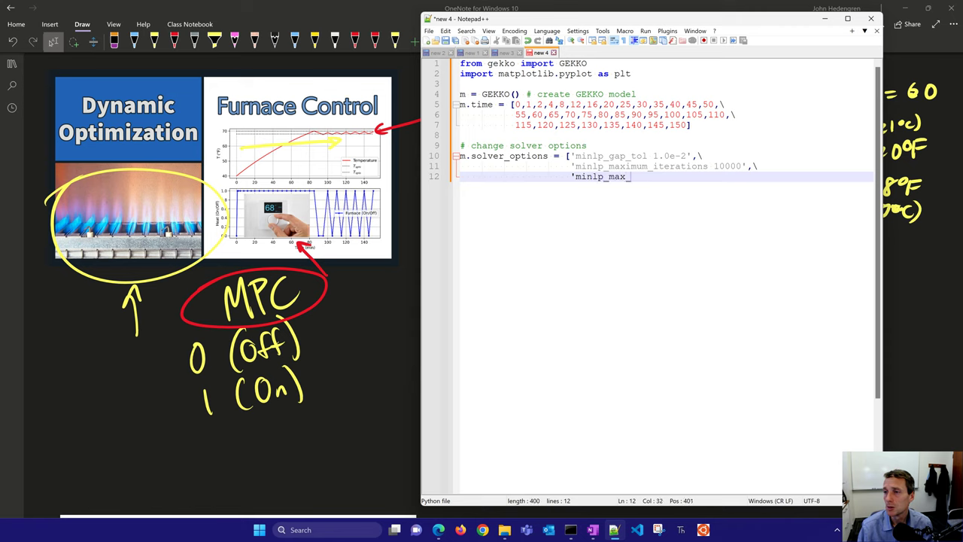
text(iter_with_int_sol 5000'])
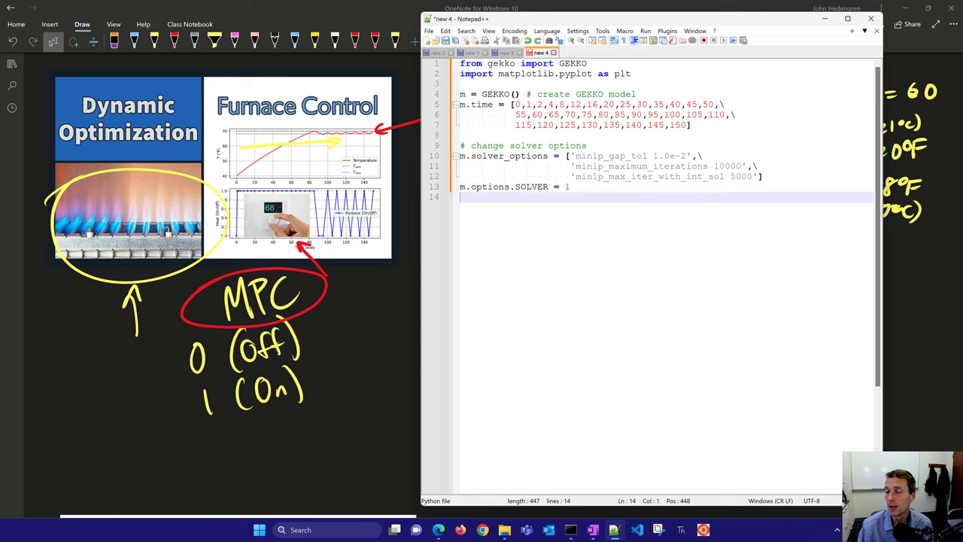
- Set m.options.IMODE = 6 and define the parameters Kp = 60; taup = 120; T0 = 40
text(m.options.I)
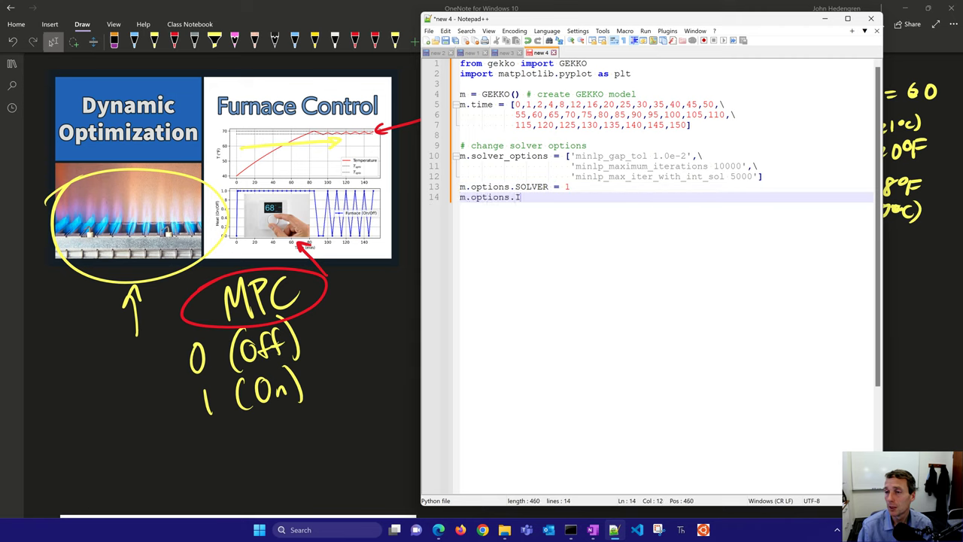
text(MODE =)
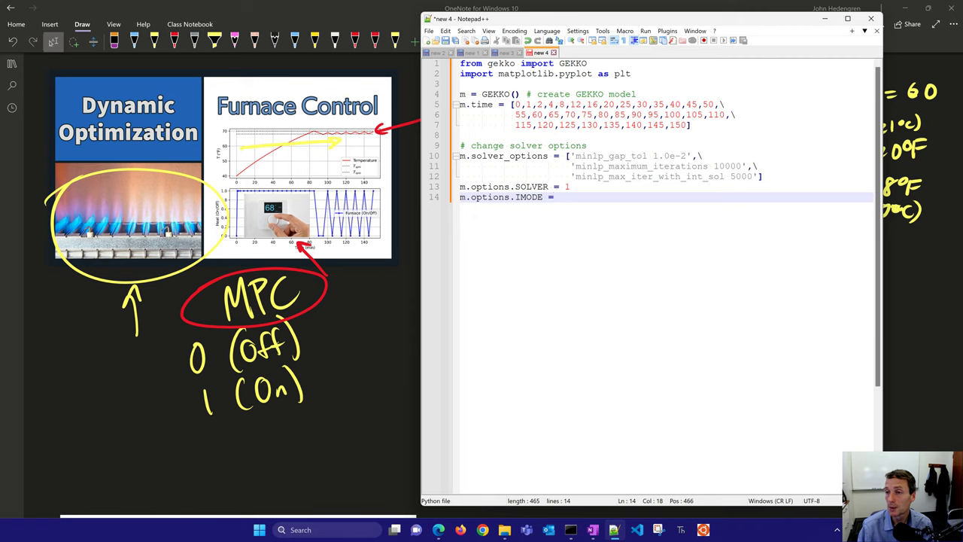
text(6)
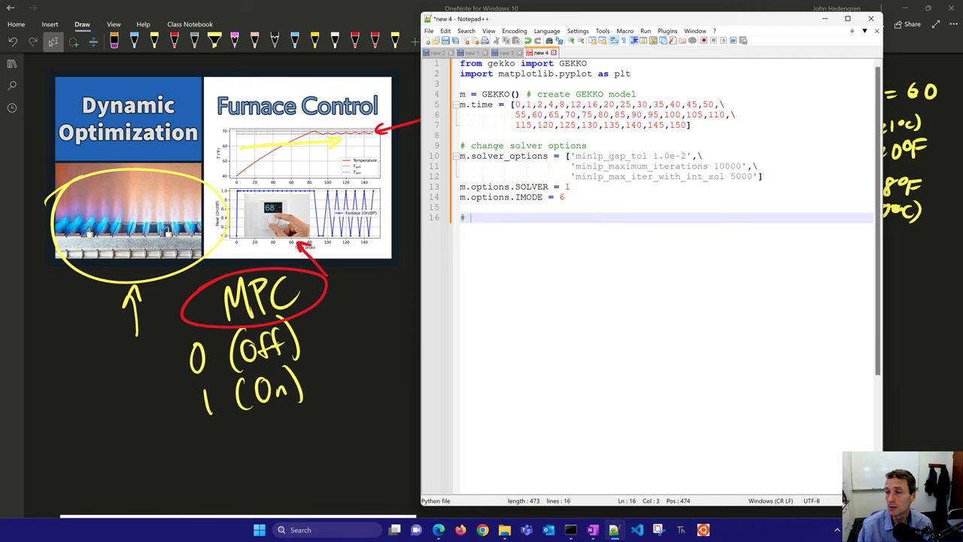
text(parameters)
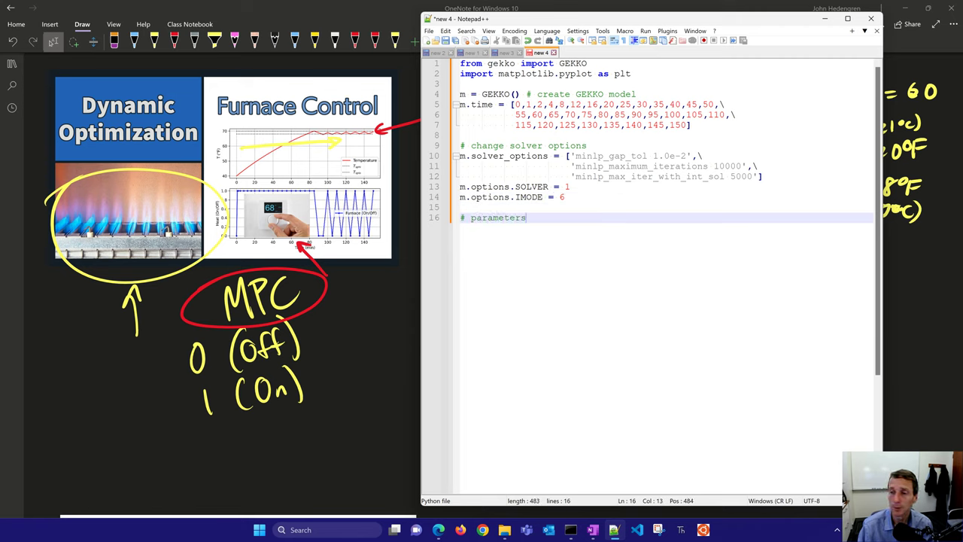
text(Kp =)
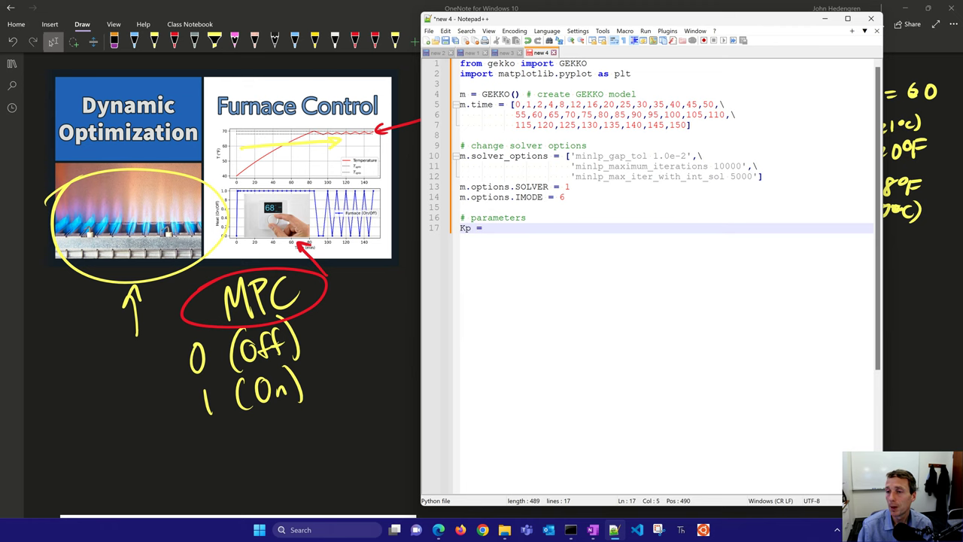
text(60; taup = 120;)
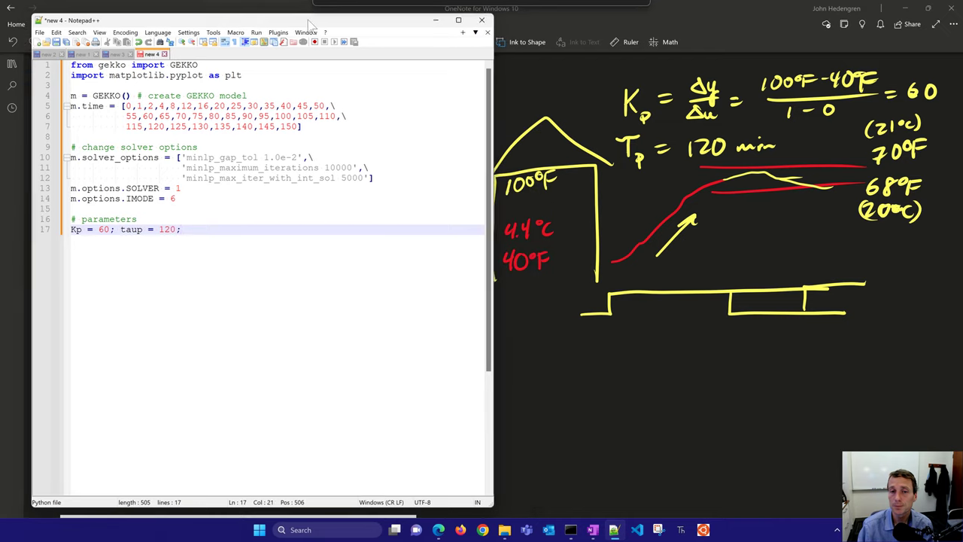
text(T0 =)
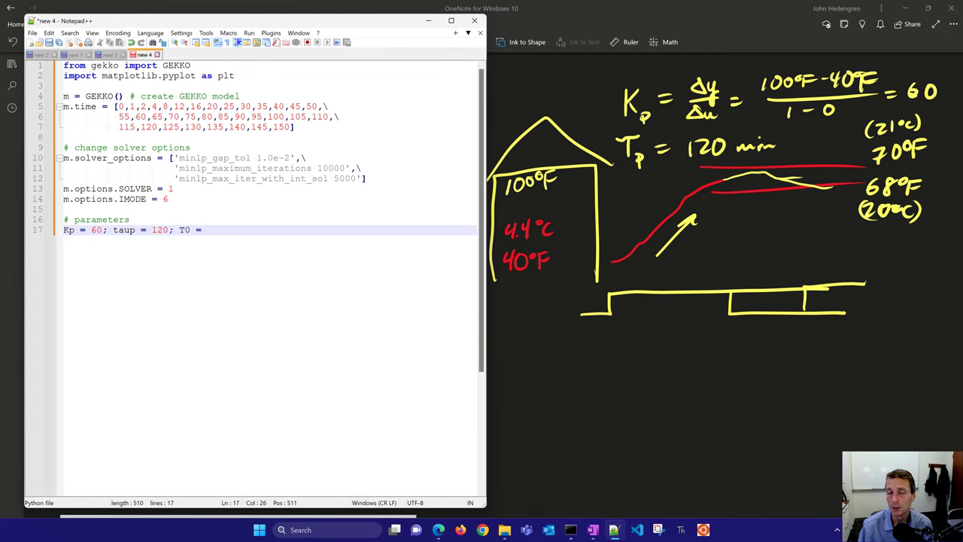
text(40)
text(# create he)
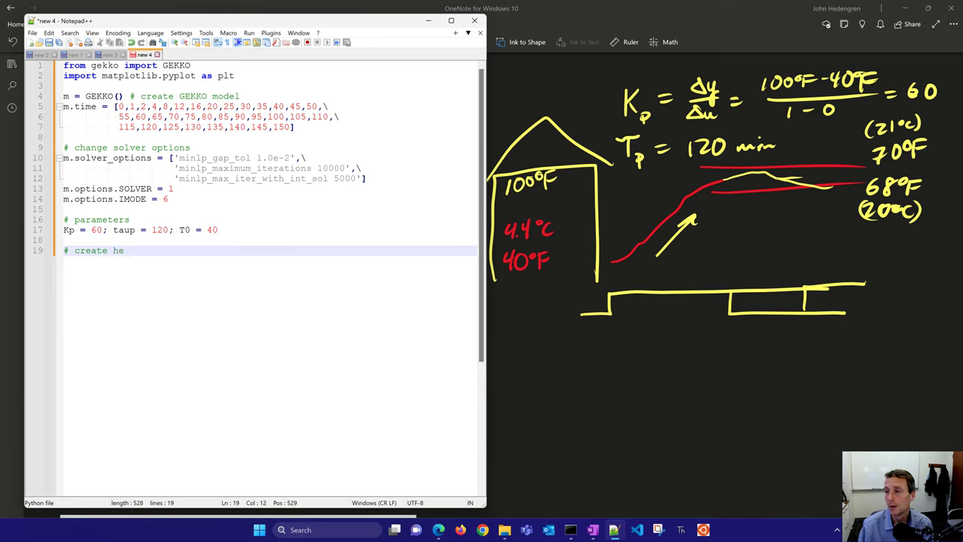
- Add the heater binary variable u = m.MV(integer=True,lb=0,ub=1) with its comment
text(ater binary variable)
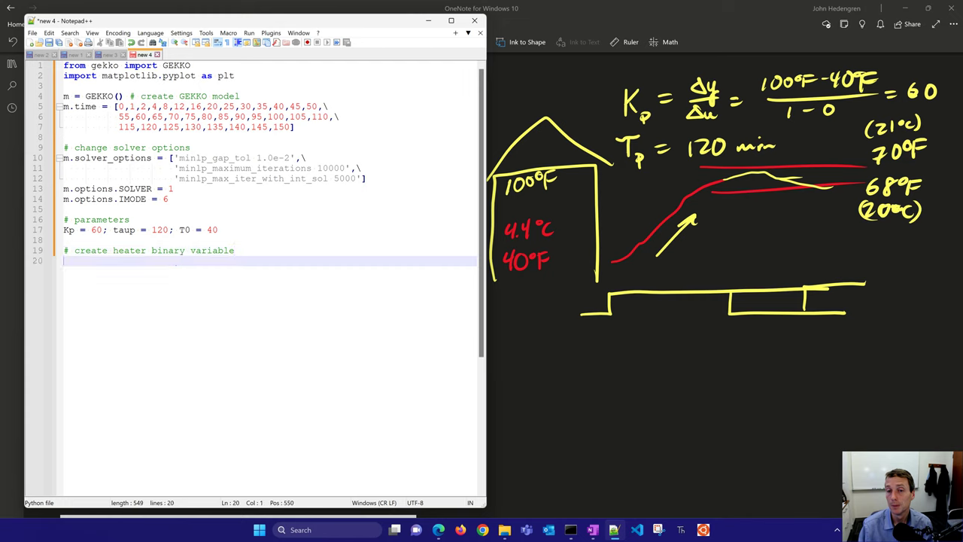
text(u = m)
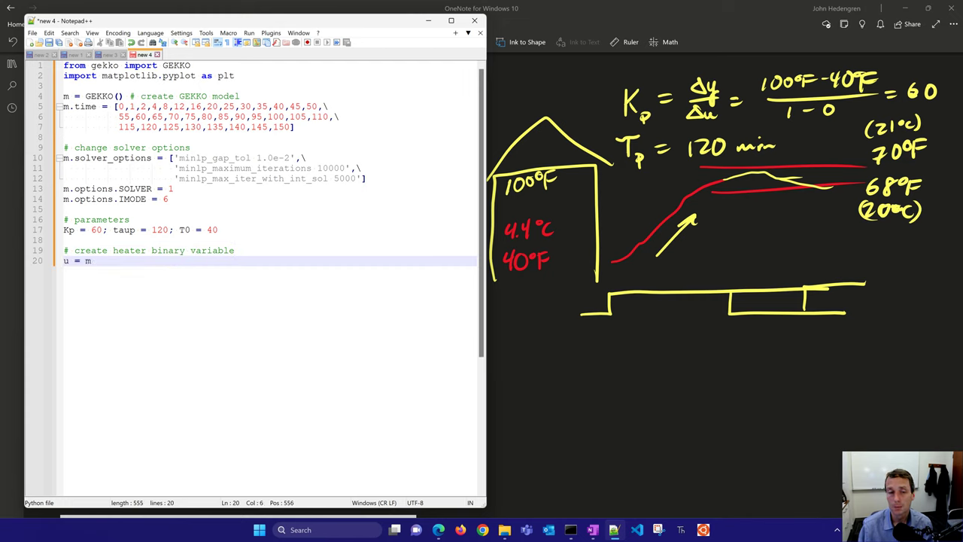
text(MV(integ)
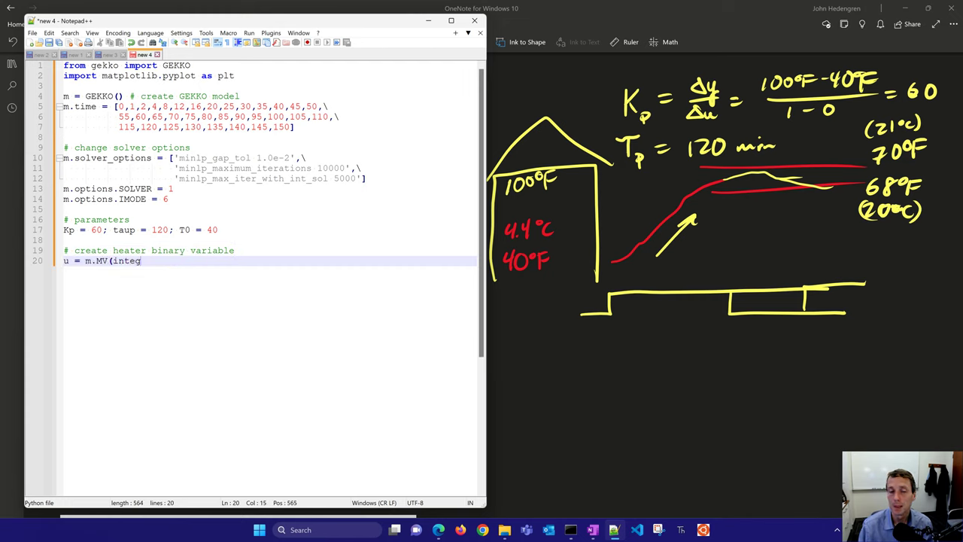
text(er=True,lb=)
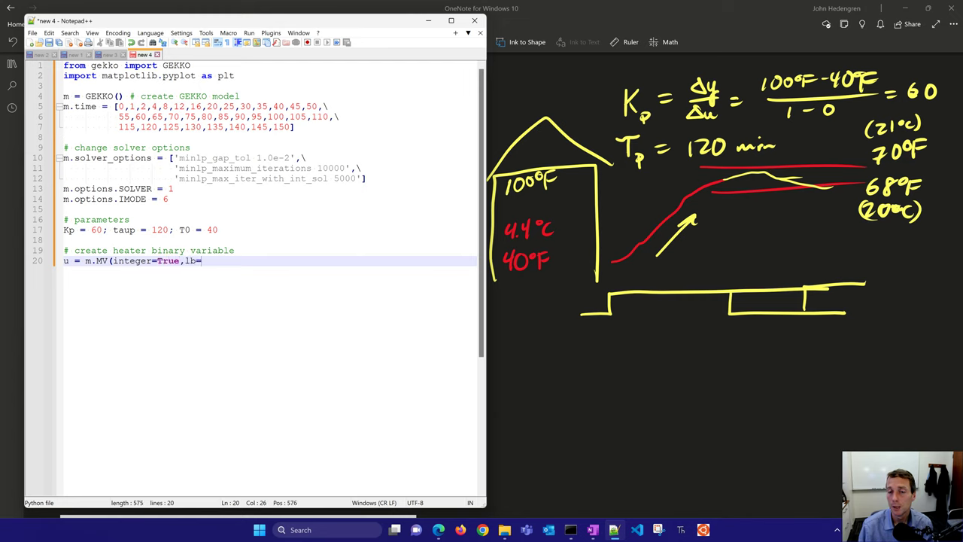
text(0,ub=1))
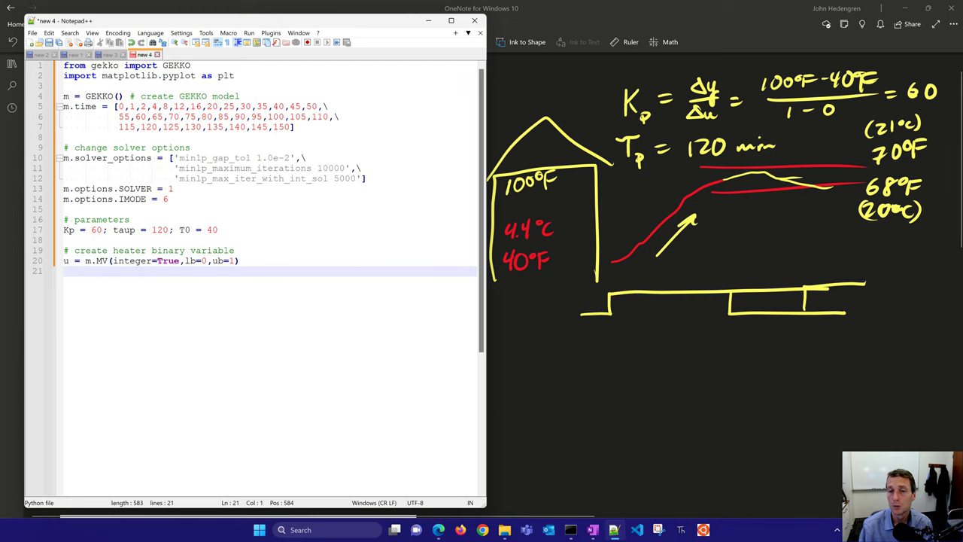
- Set u.DCOST = 0.1 and u.STATUS, then write the controlled variable (temperature) comment
text(u.DCOST)
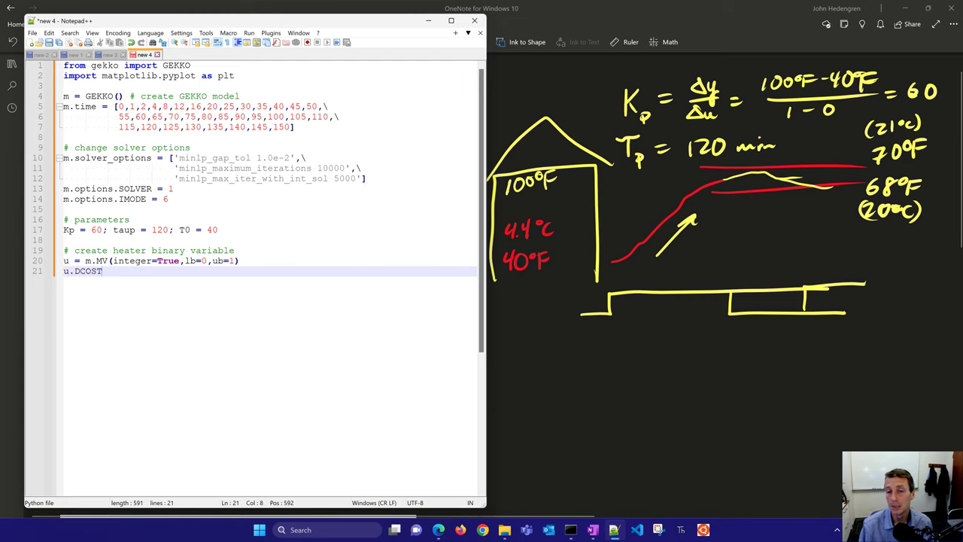
text(= 0.1;)
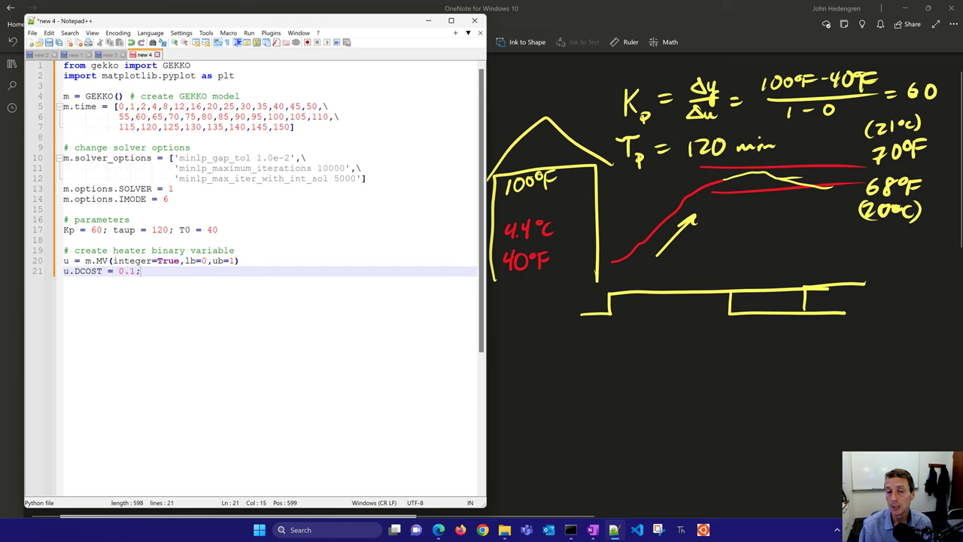
text(u.STATUS = 1)
text(#)
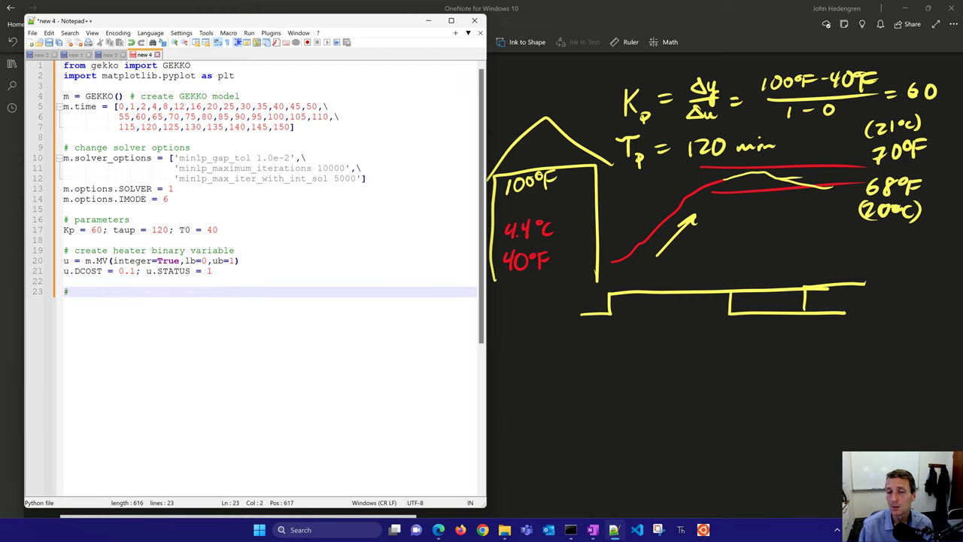
text(controlled)
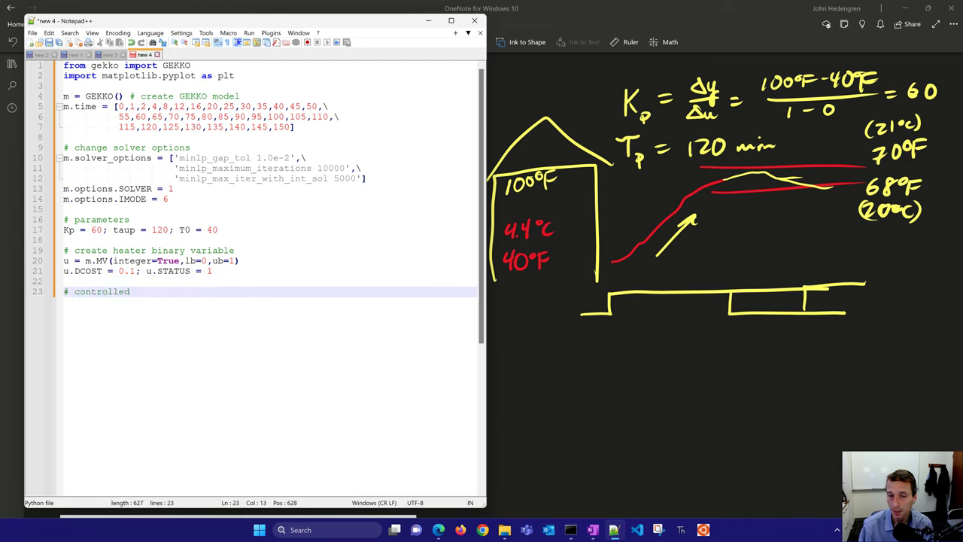
text(variable)
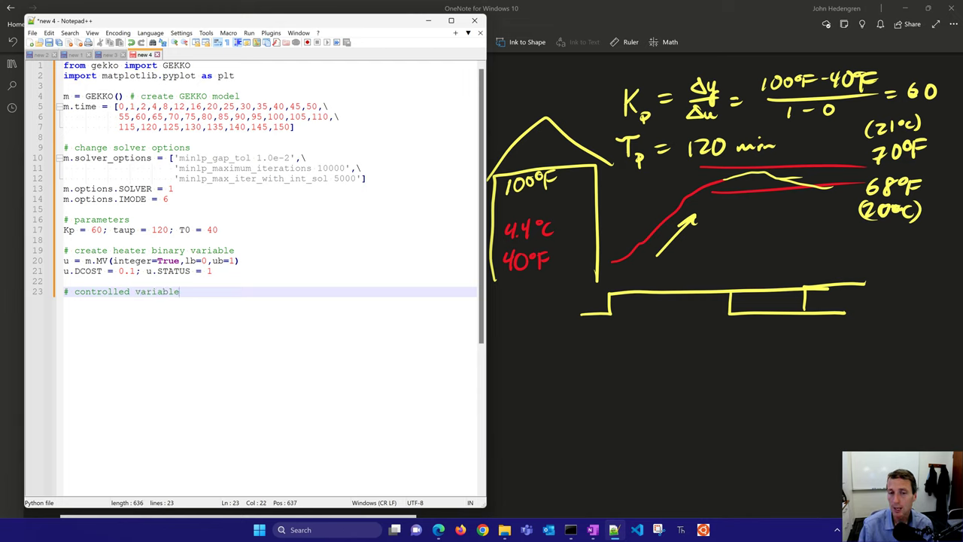
text((tempera)
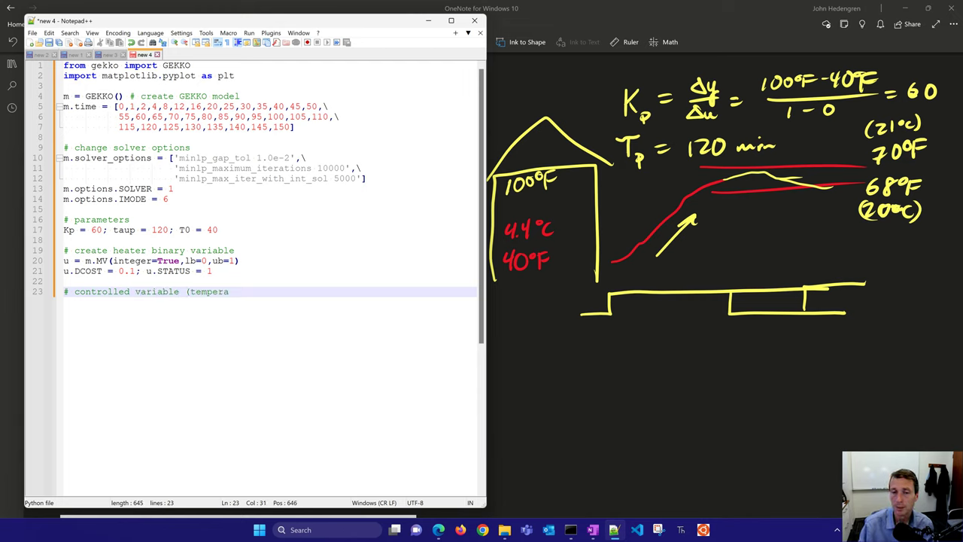
- Define T = m.CV(value=T0) with T.SPHI = 68, T.SPLO = 70, T.STATUS = 1 and T.TR_INIT = 0
text(=)
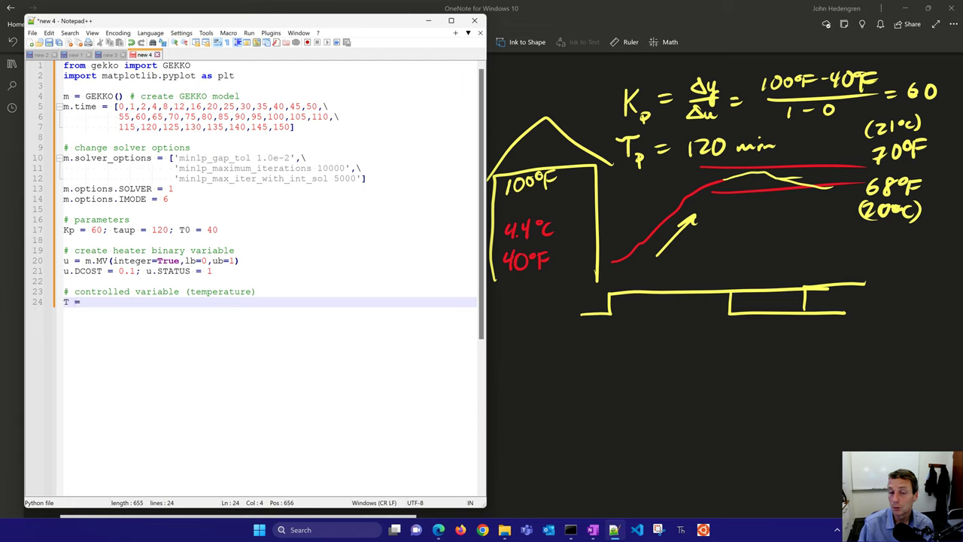
text(m.CV(value=T0)
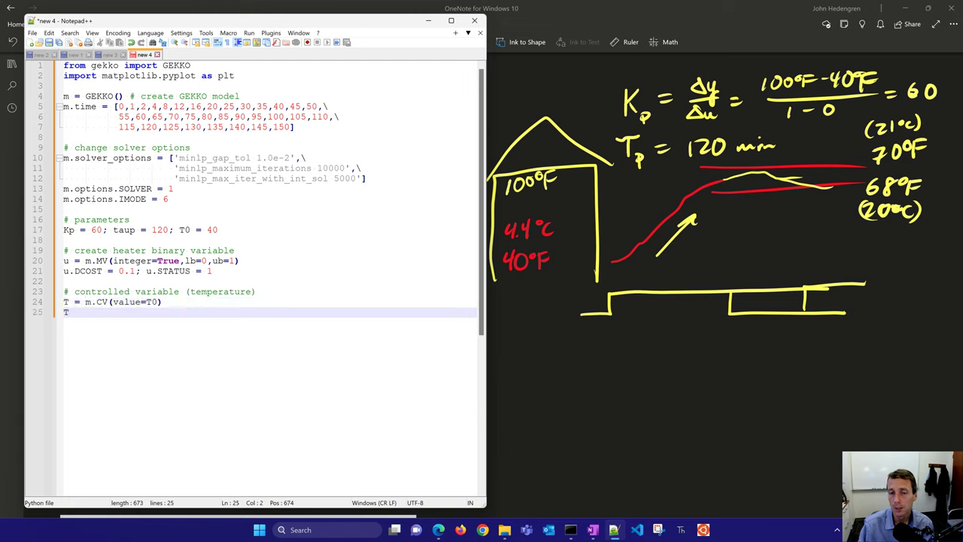
text(SPHI =)
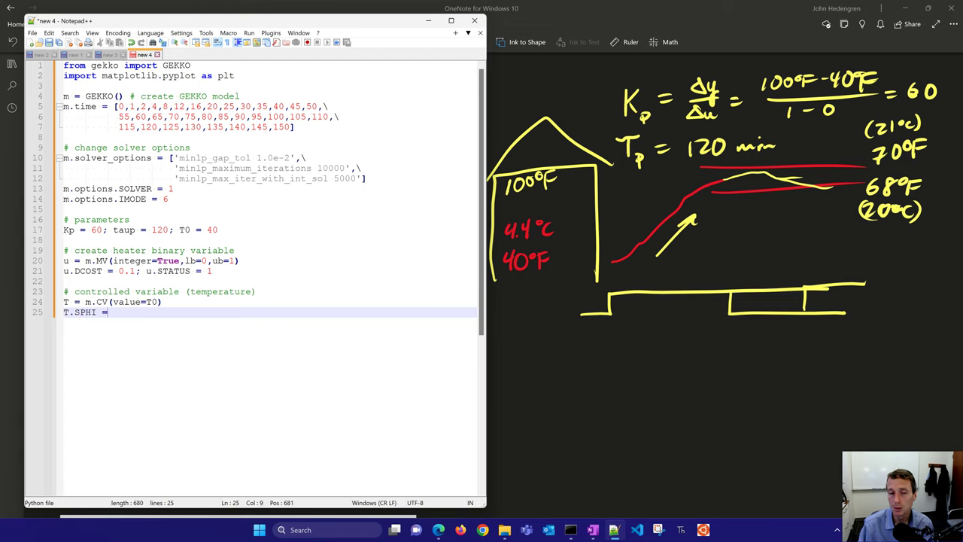
text(68; T)
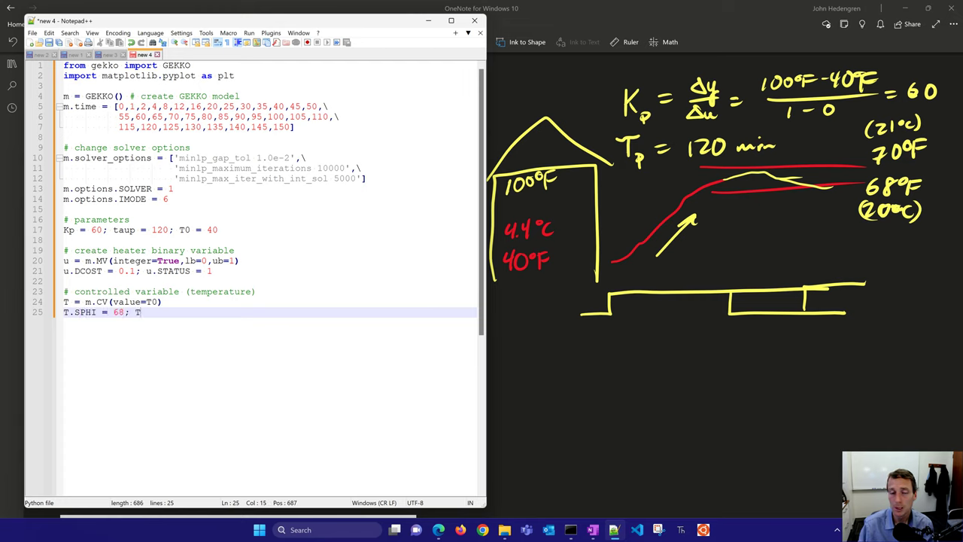
text(.SPLO = 7)
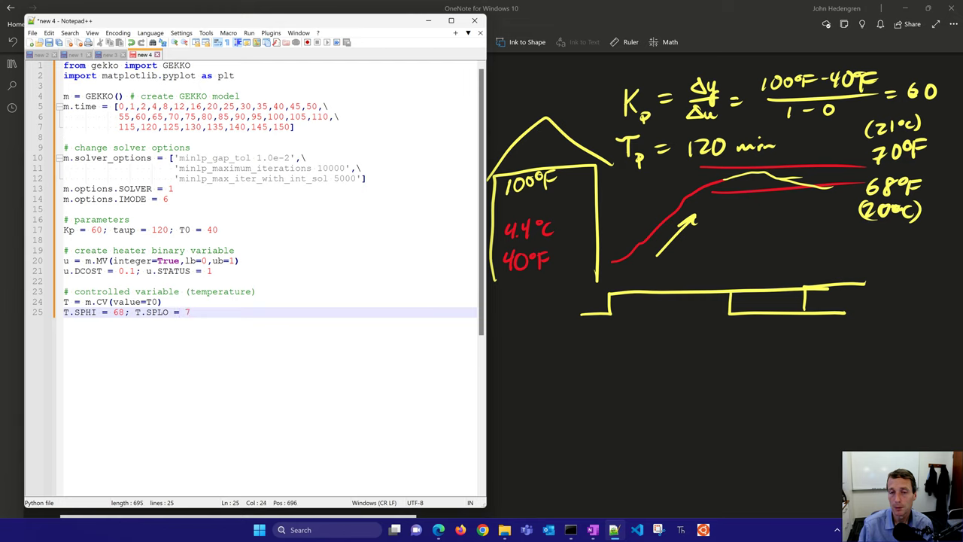
text(T.STATUS = 1)
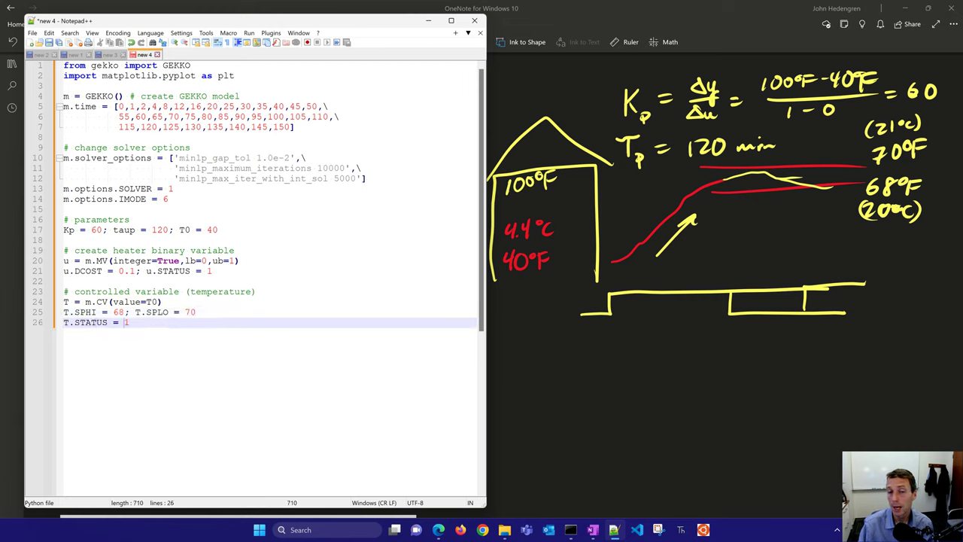
text(; T.TR_INIT = 0)
text(# first order)
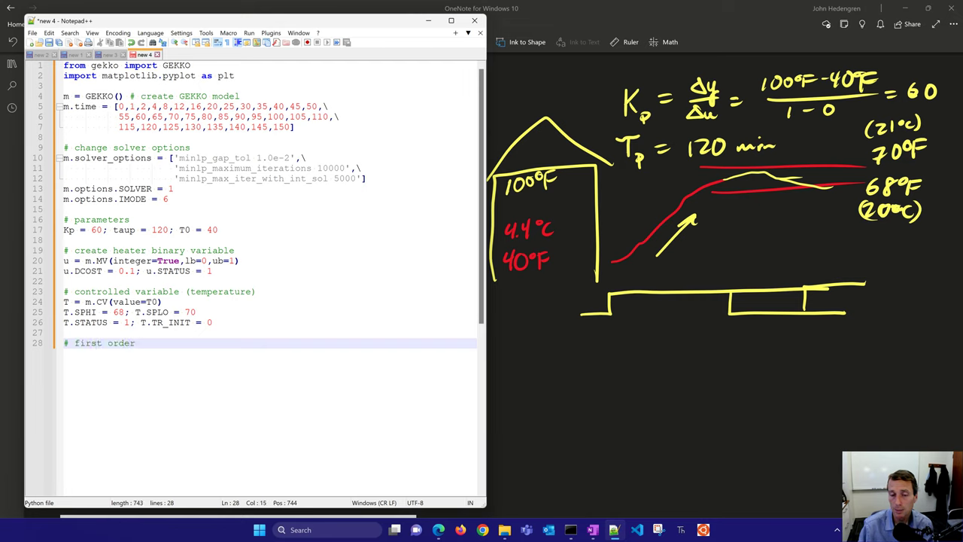
- Write m.Equation(taup * T.dt() == -(T-T0) + Kp * u) and m.solve() # solve MILP
text(equation)
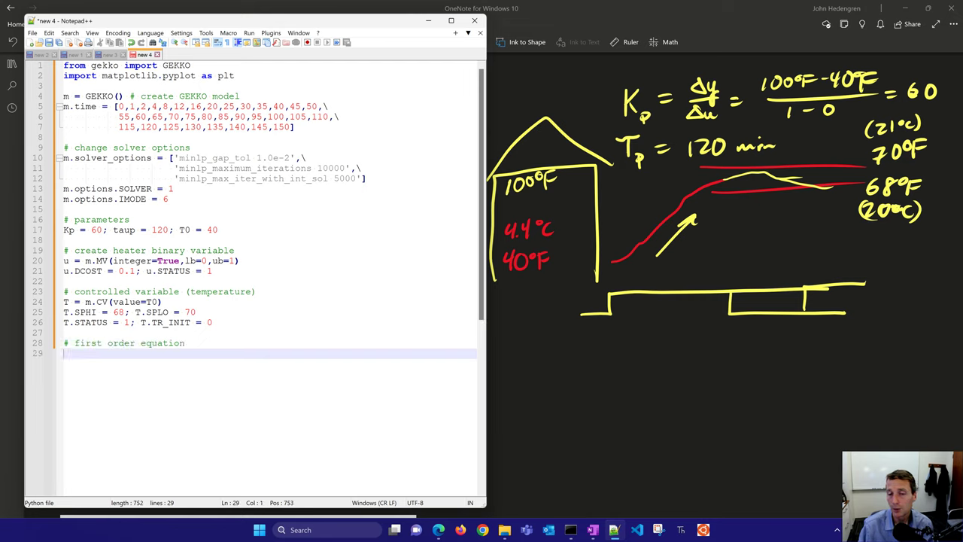
text(m.Equatio)
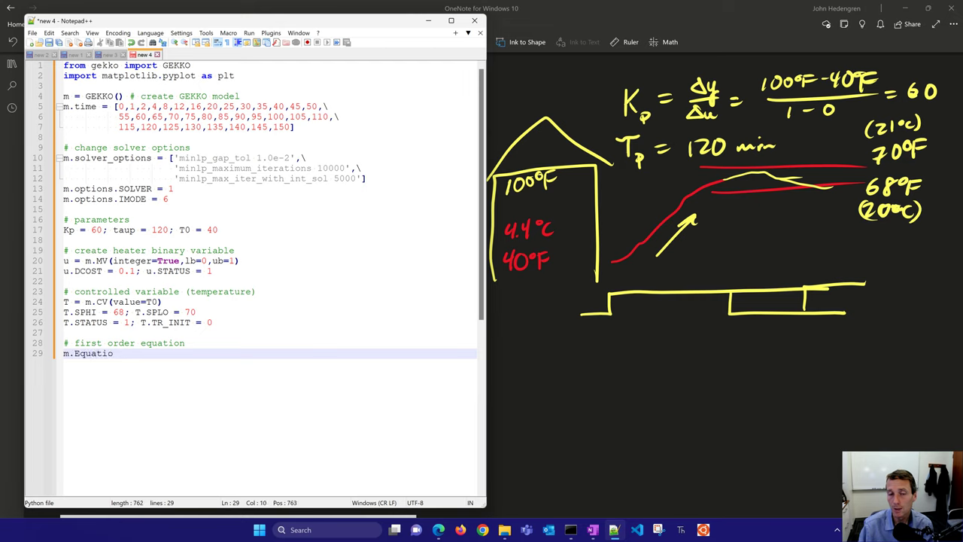
text(n(taup)
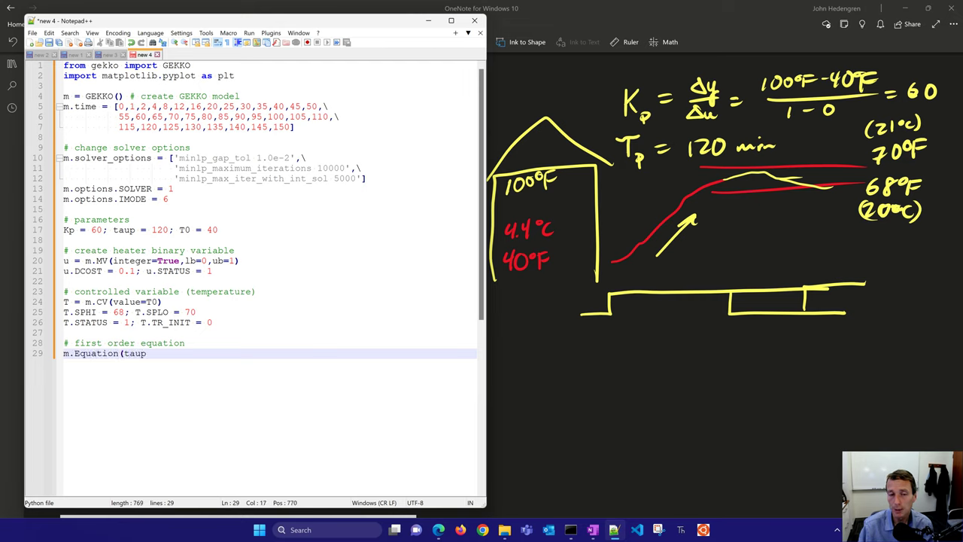
text(* T.)
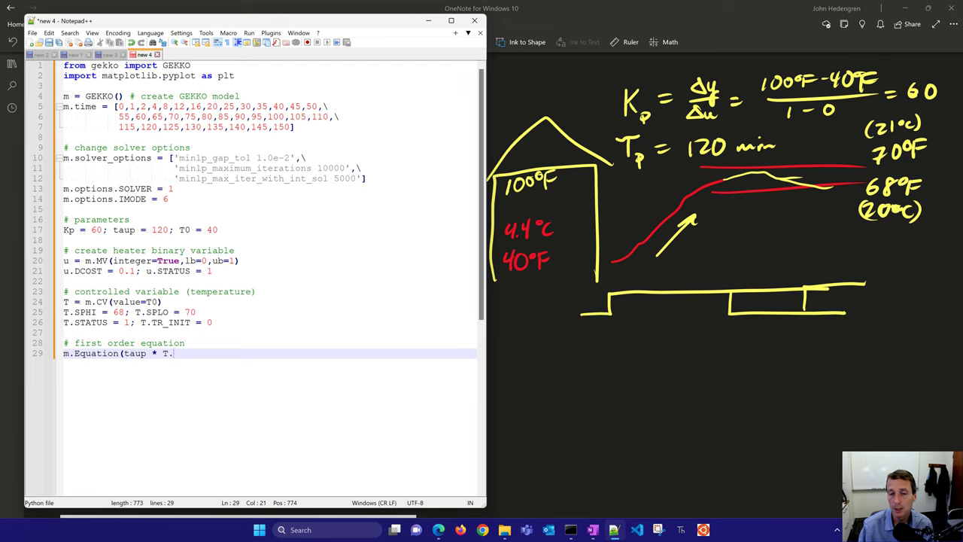
text(dt() ==)
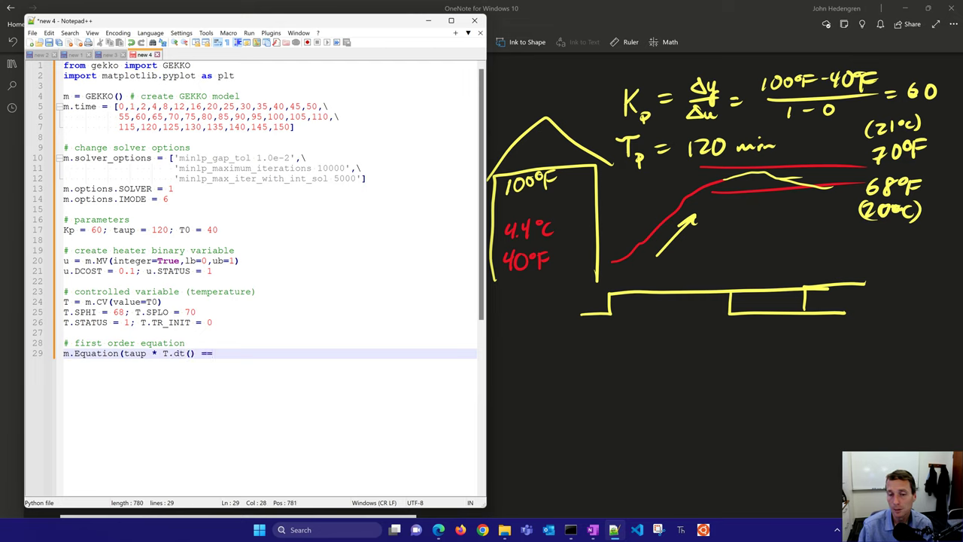
text(-(T-T0))
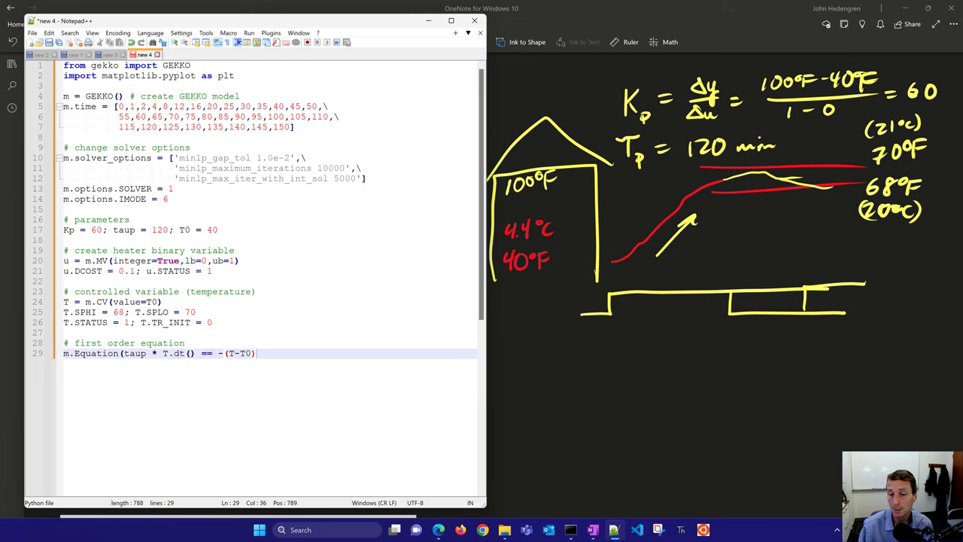
text(+ Kp * u)
text(m.so)
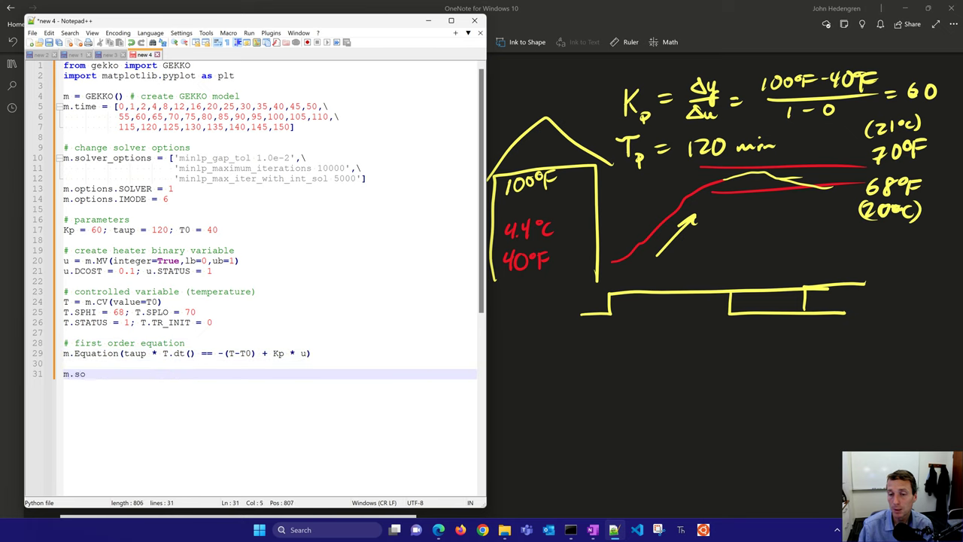
text(lve() #)
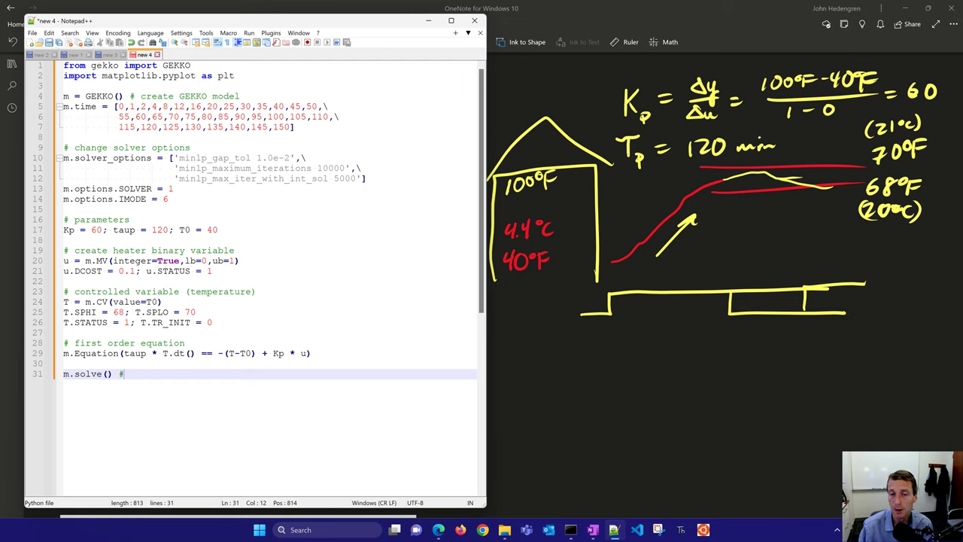
text(solve MILP)
text(plt.s)
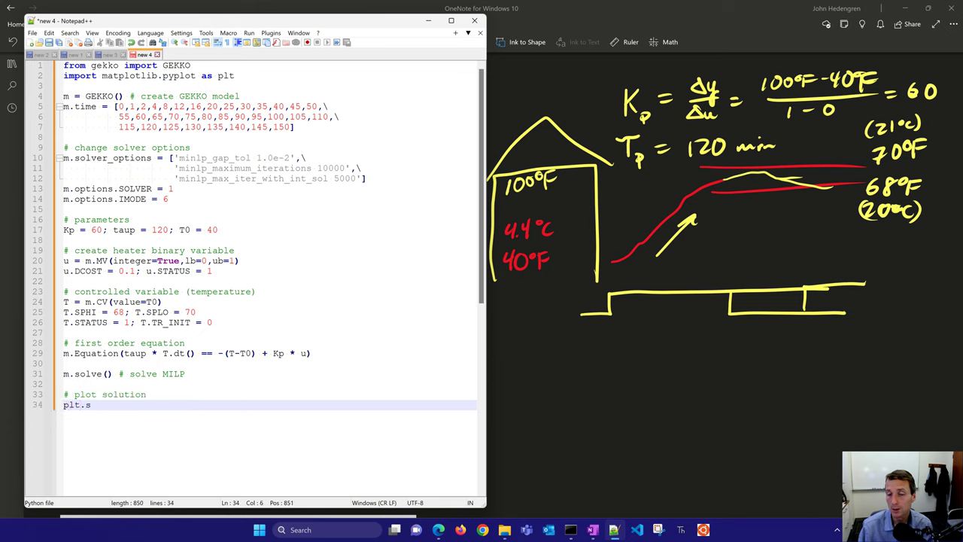
- Write plt.subplot(2,1,1) and plot m.time versus T as a red line labelled Temperature
text(ubplot(2,1,)
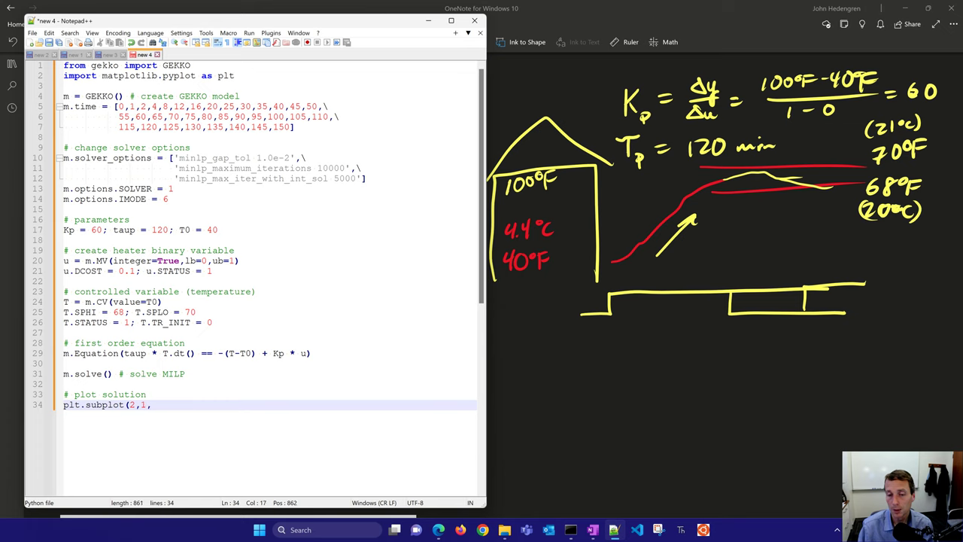
text(,1))
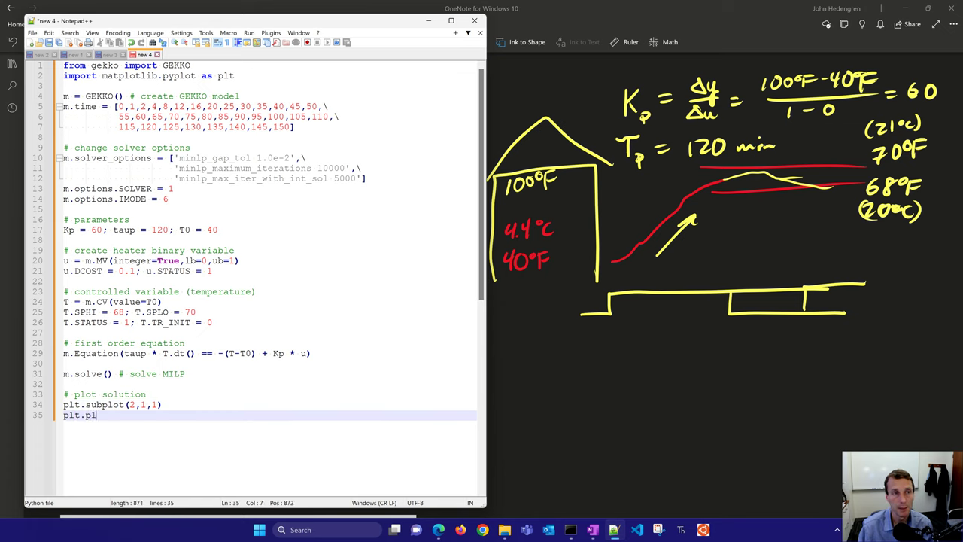
text(ot(m.tim)
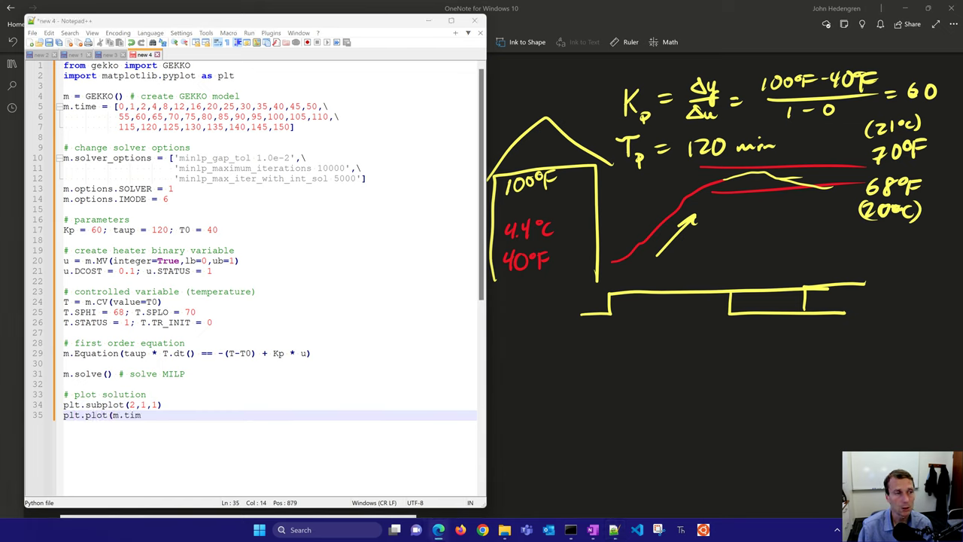
text(e,T,'r-',label='Temperature)
text(plt.plot([0,m)
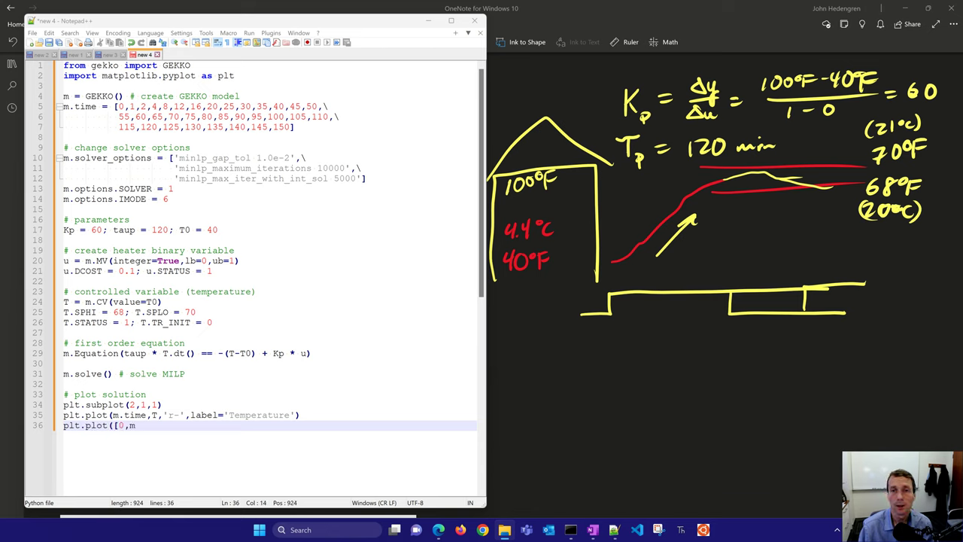
- Plot the dotted black T.SPHI line across m.time with label r'$T_{sphi}$'
text(.time[-1]],[)
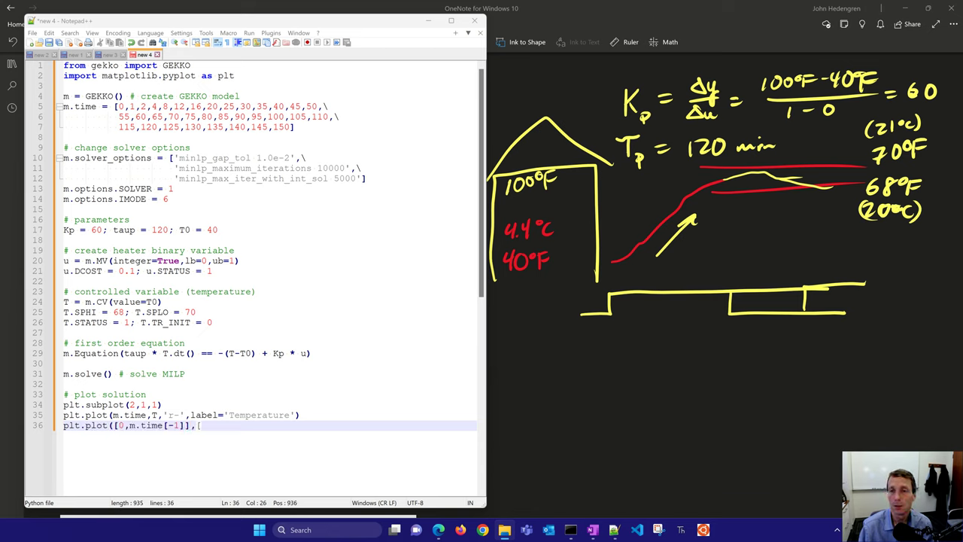
text(T.SPHI,T)
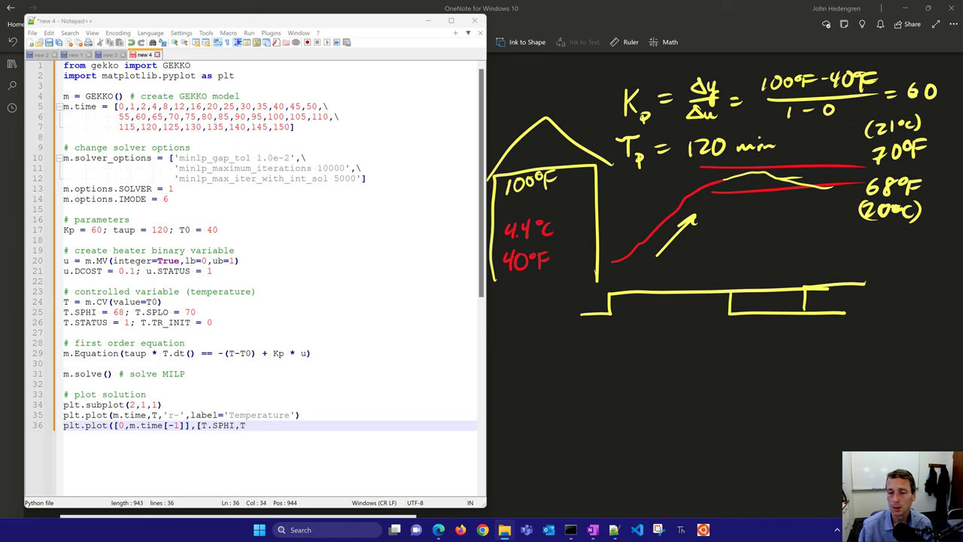
text(,T.SPHI],'k:)
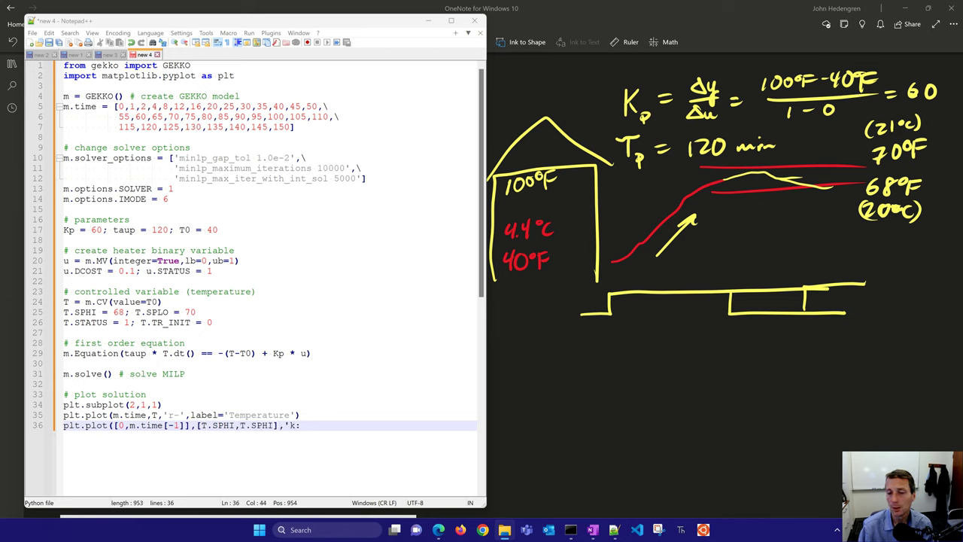
text(,label=r')
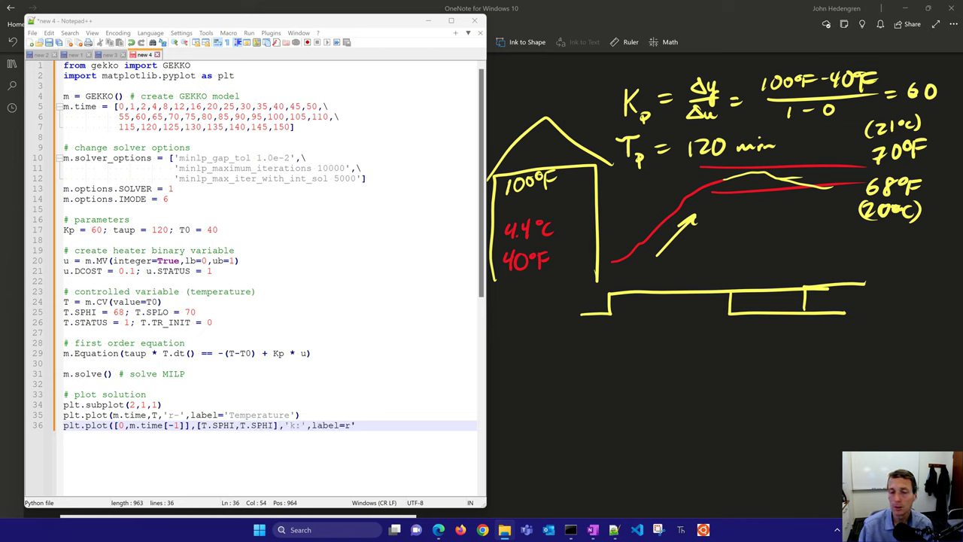
text($T_{sphi})
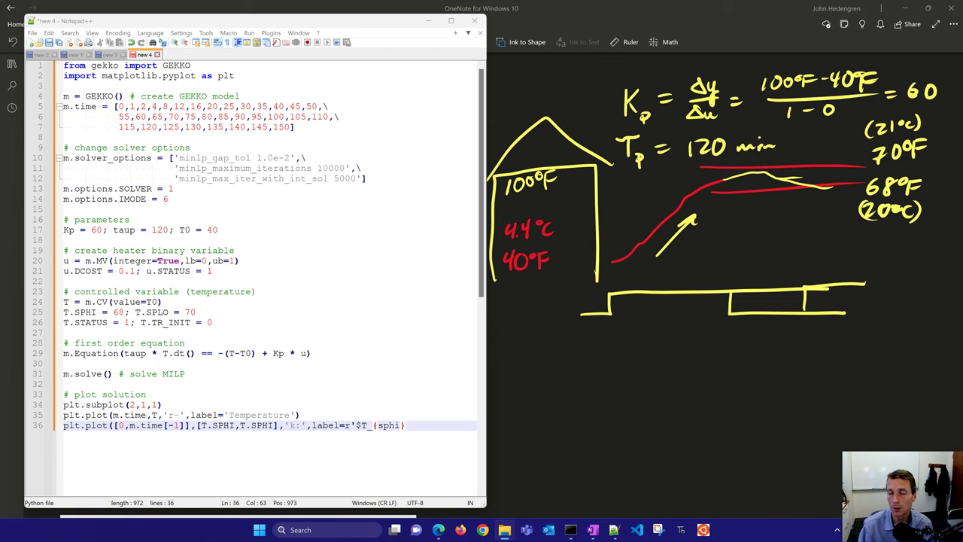
text($'))
text(plt.plot([0,m.time[-1]],[T.SPLO,T.SPLO)
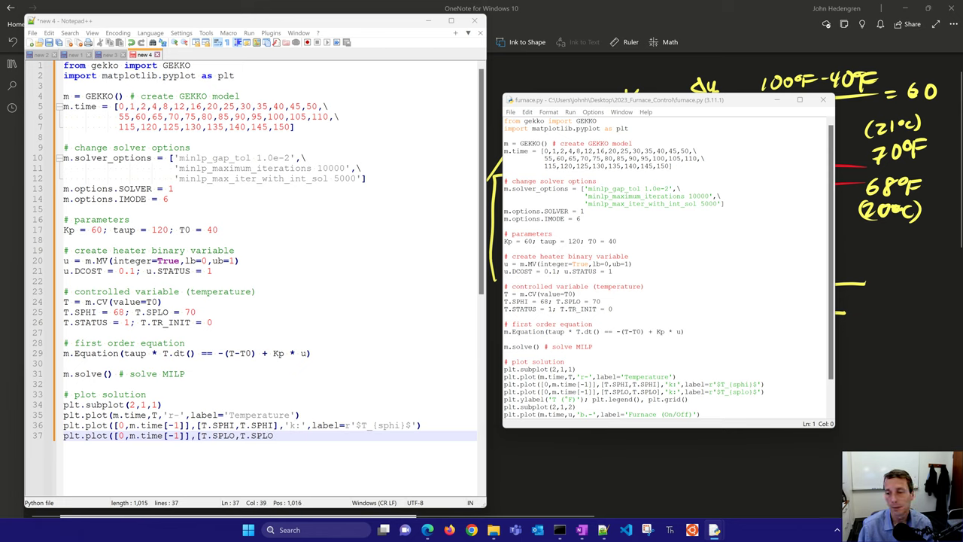
- Finish the dotted SPLO plot line, run the script and move the resulting plot window aside
text(,'k:',label=r'$T_{splo}$')
text(plt.su)
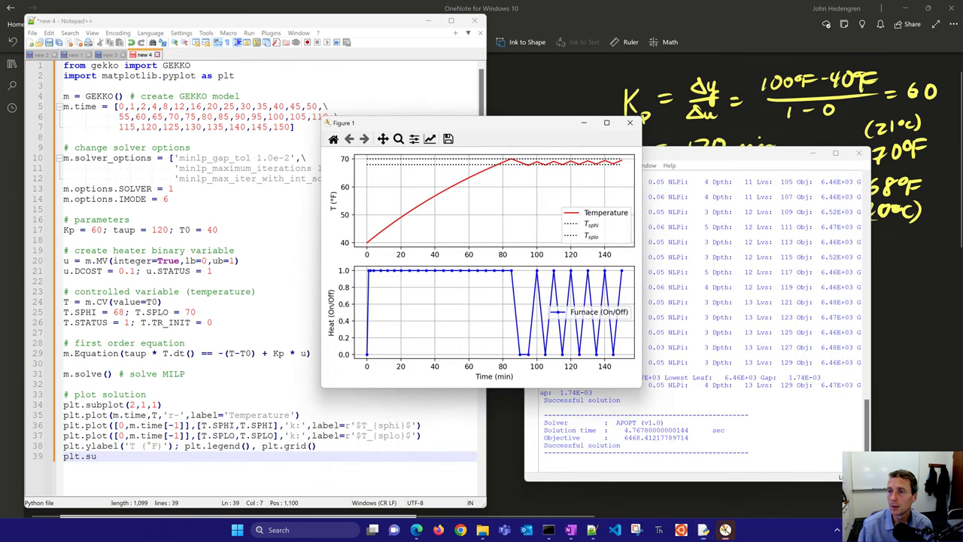
drag(343, 123, 455, 93)
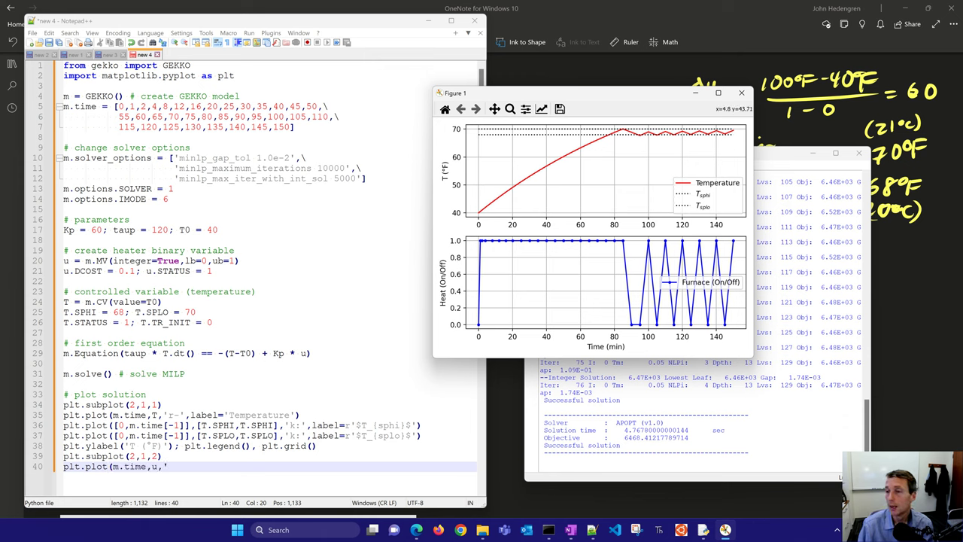
- Finish the Furnace on/off subplot with its label, legend and plt.tight_layout()
text('b.-',labe)
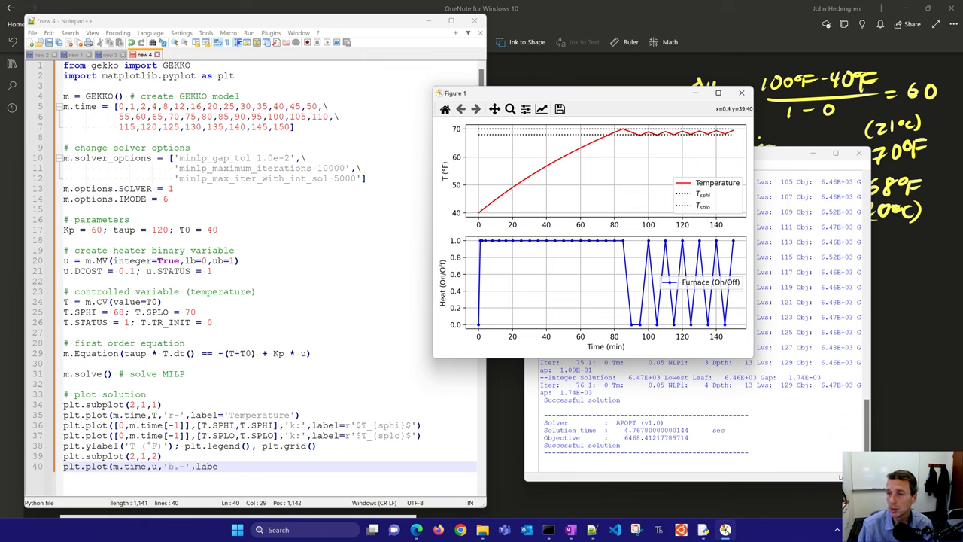
text(Furnace (On/Off)')
text(plt.ylabel('Heat (On/Off)
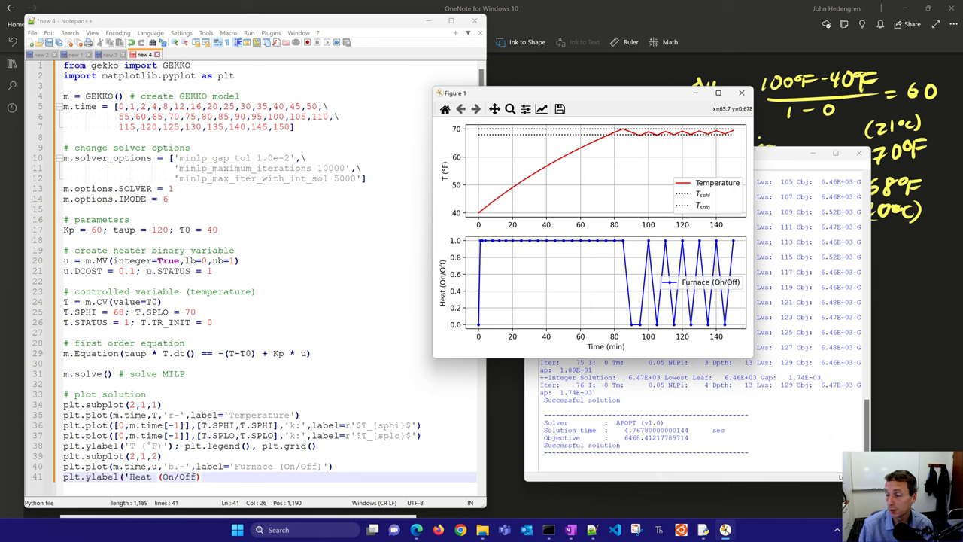
text(); plt.grid(); plt)
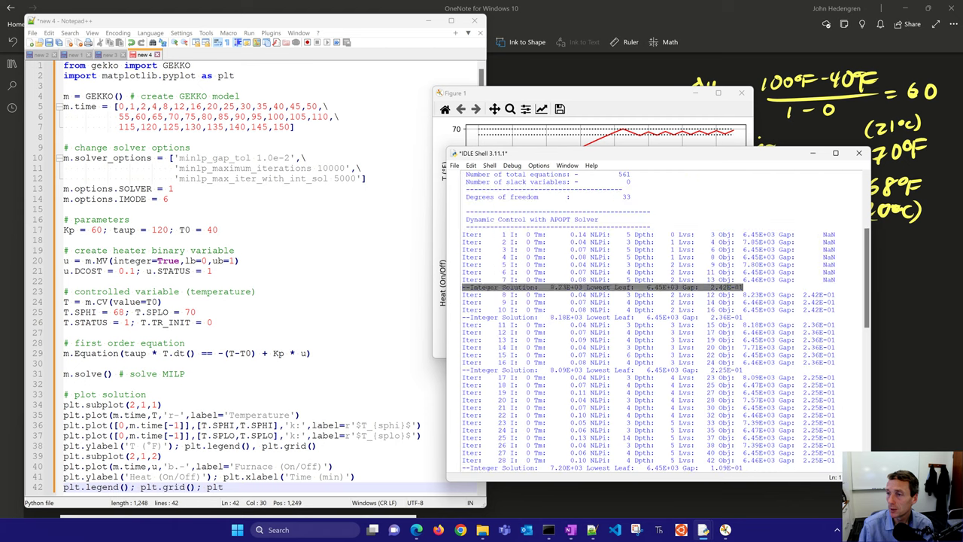
text(.tight_layout())
text(plt.savefig()
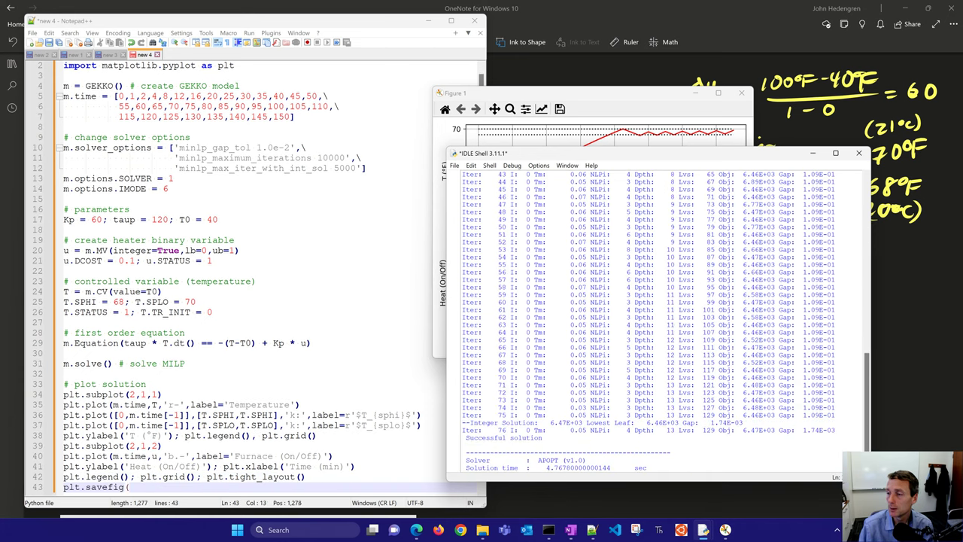
- Add plt.savefig('furnace_control.png', dpi=300) before plt.show()
text('furnace_control.png)
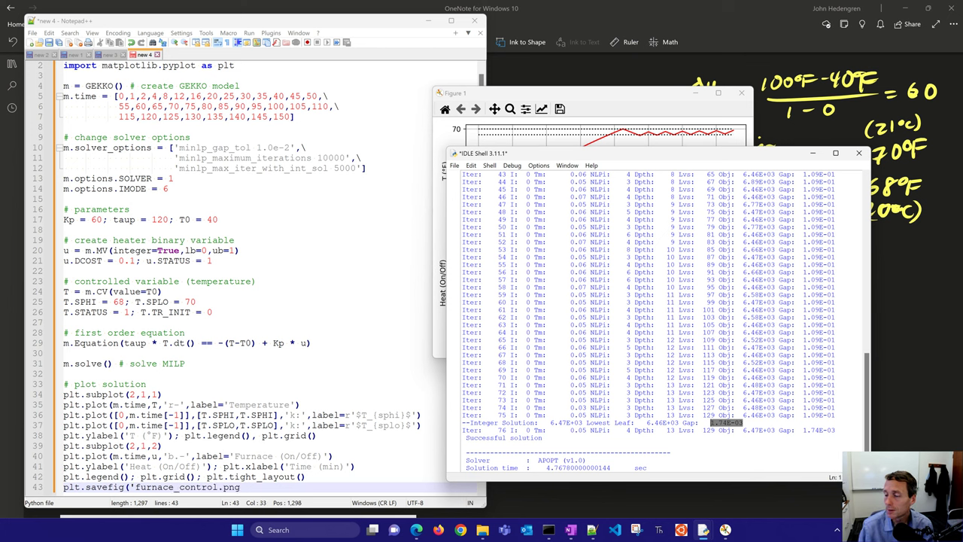
text(,dpi=300))
text(plt.show())
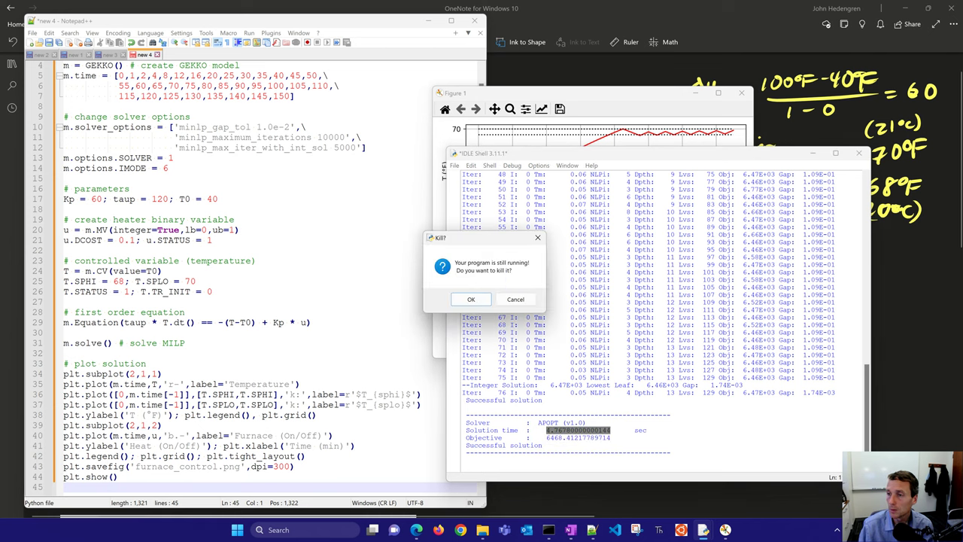
- With the red pen, circle the heater's full-on stretch in the lower plot
click(469, 298)
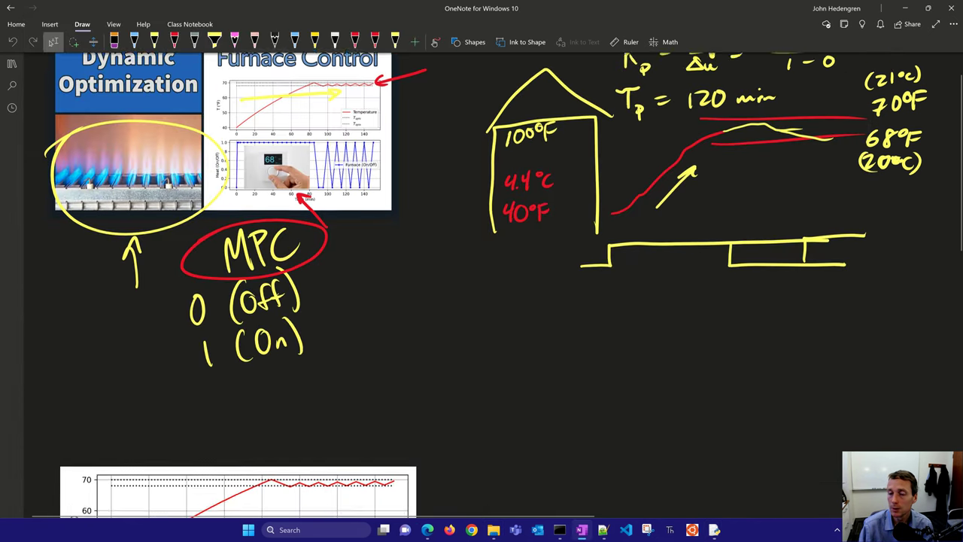
scroll(down, 3)
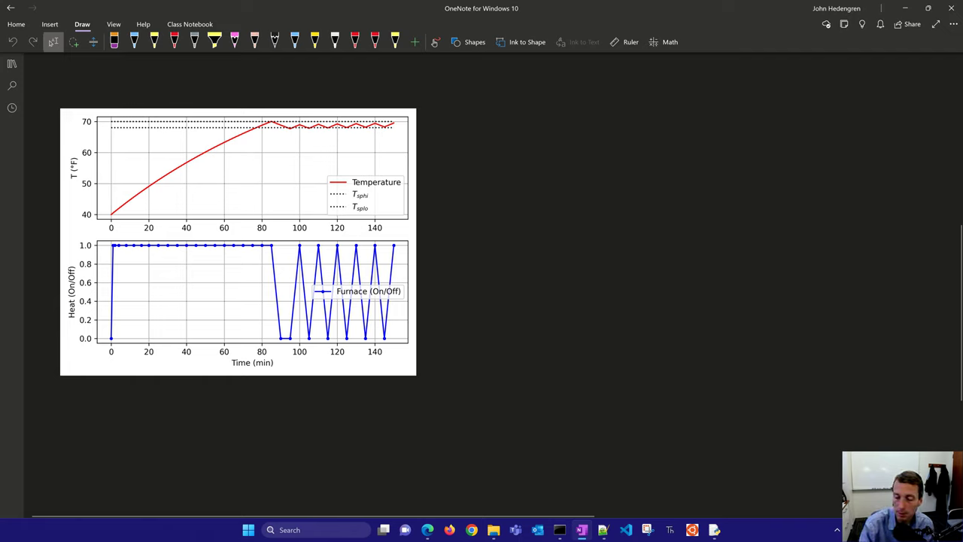
click(174, 40)
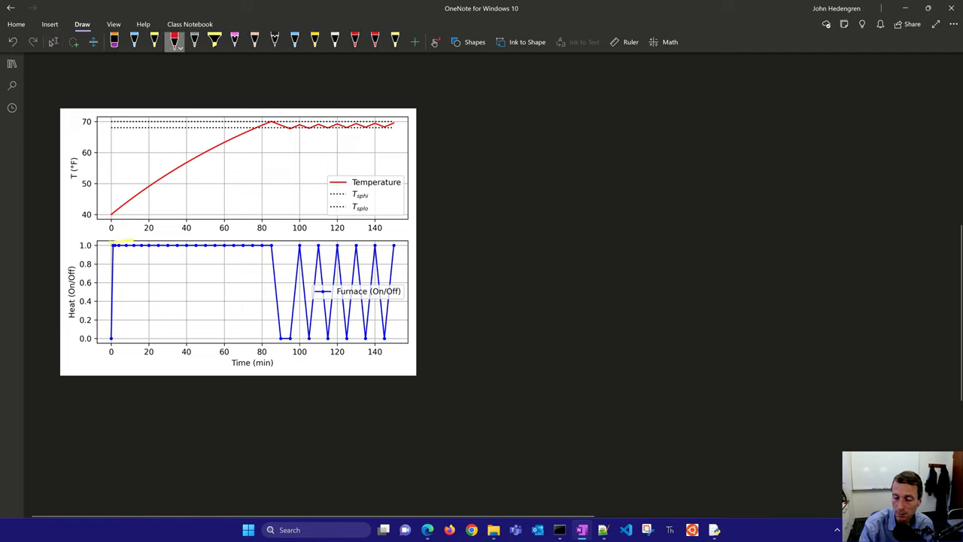
drag(102, 239, 271, 253)
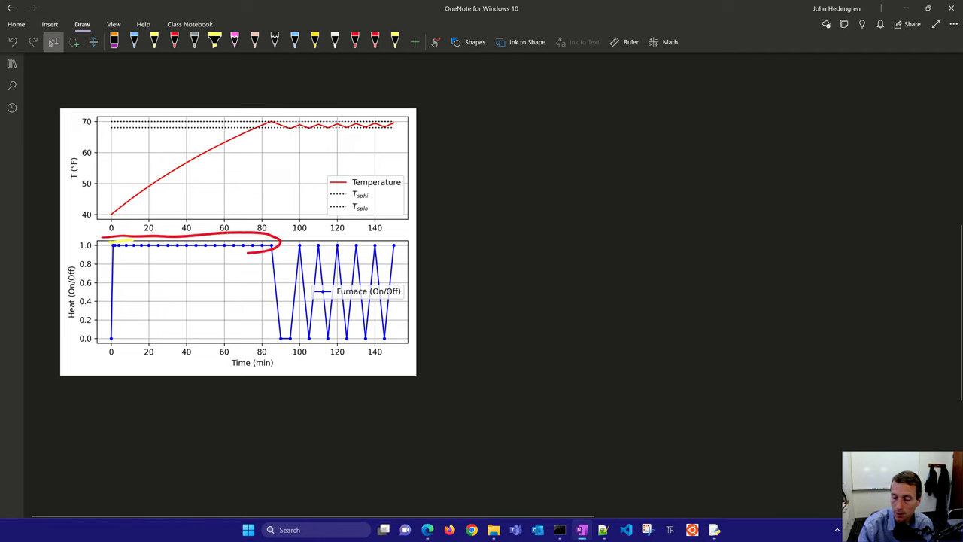
drag(97, 244, 278, 256)
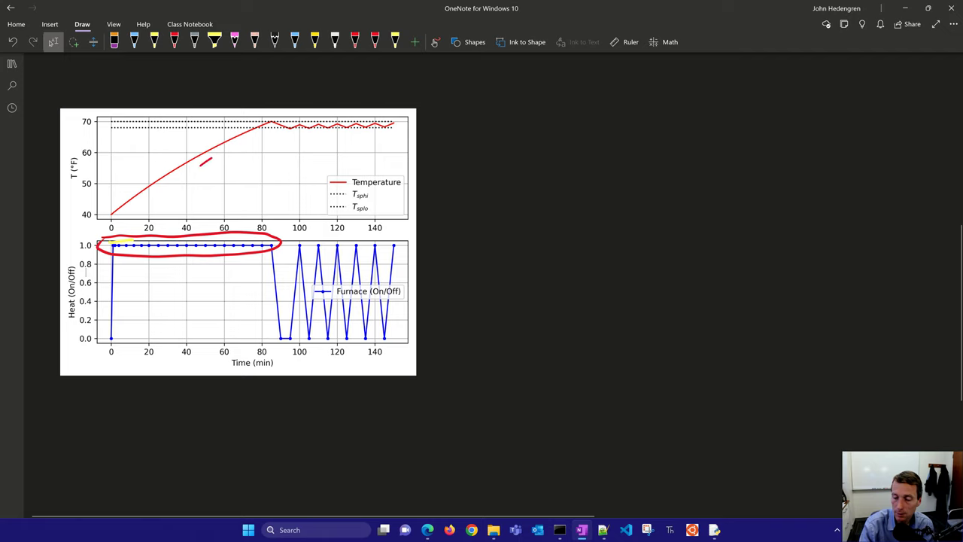
- Mark the temperature rise to the setpoint band and the rapid on/off heater cycling
drag(204, 163, 263, 136)
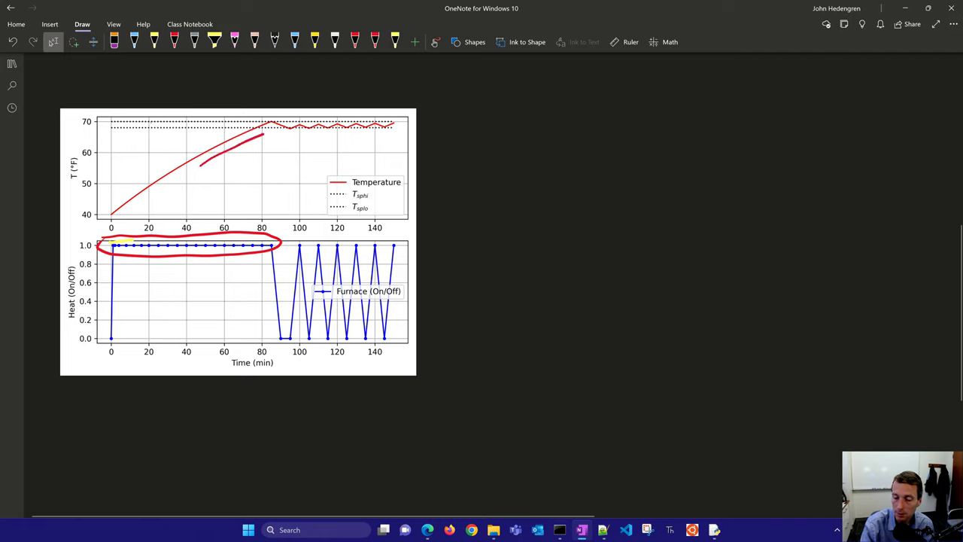
drag(143, 122, 169, 129)
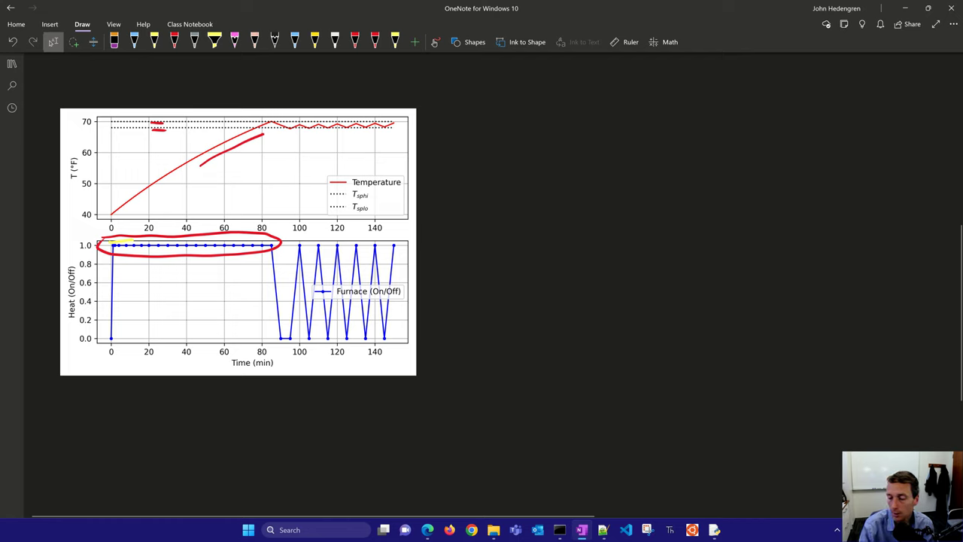
drag(271, 117, 304, 113)
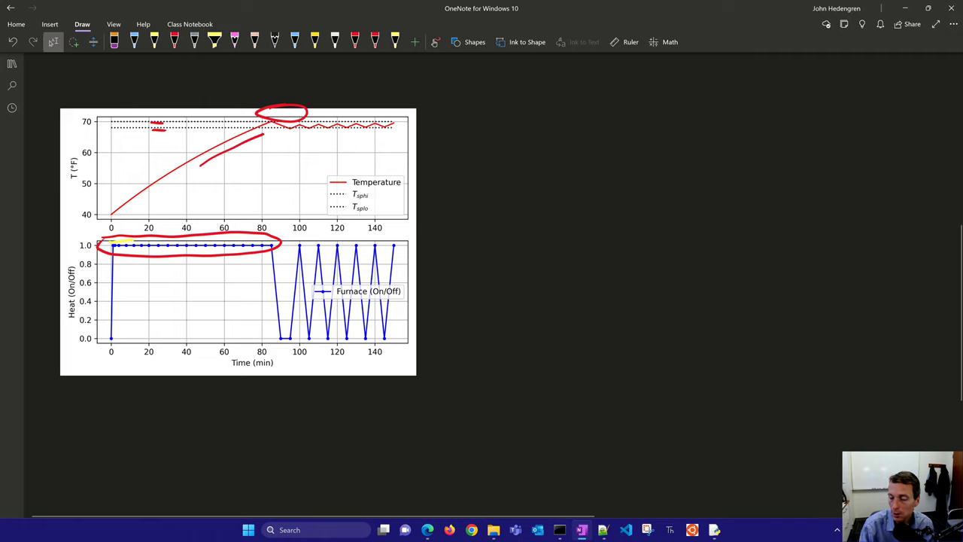
drag(269, 337, 300, 337)
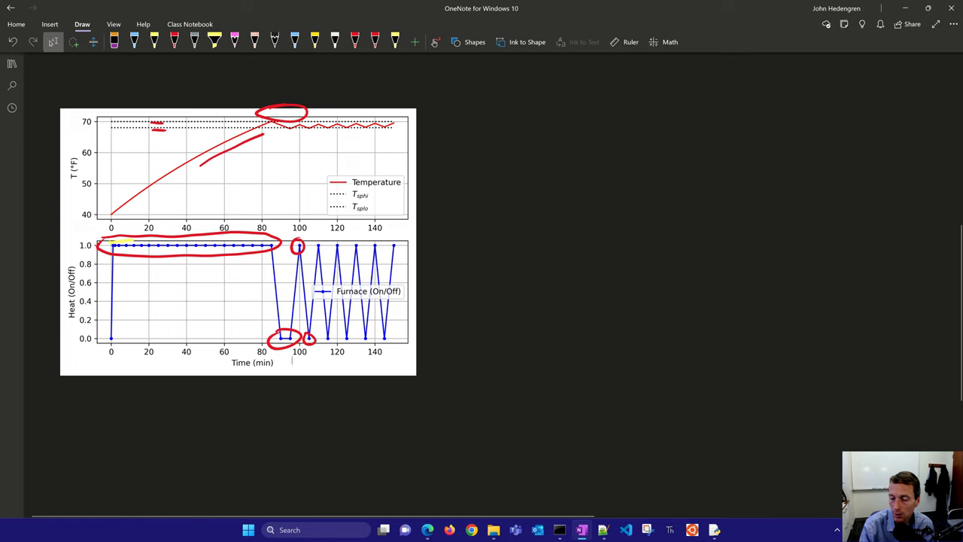
drag(406, 121, 454, 119)
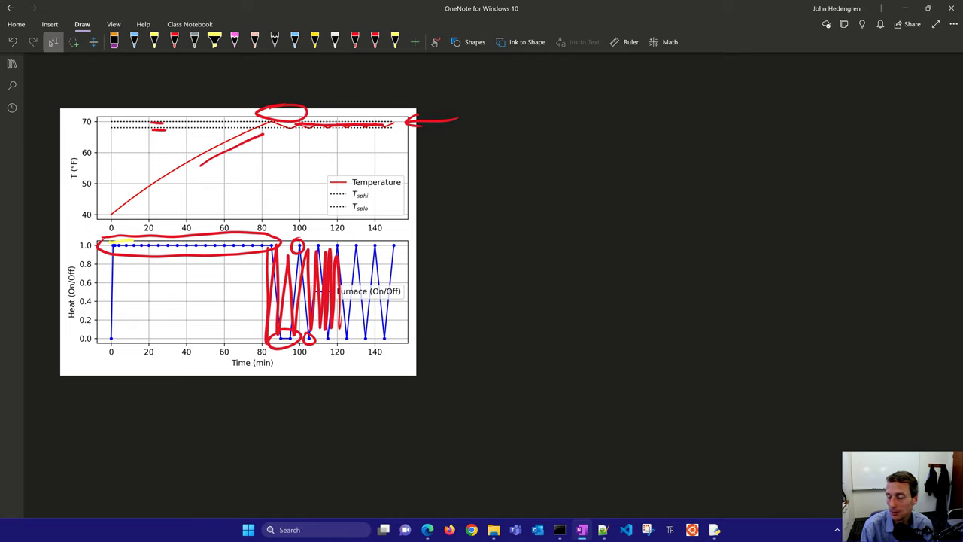
- Handwrite Wear out Actuator beside the heater plot and label Range on the setpoint band
drag(474, 254, 346, 268)
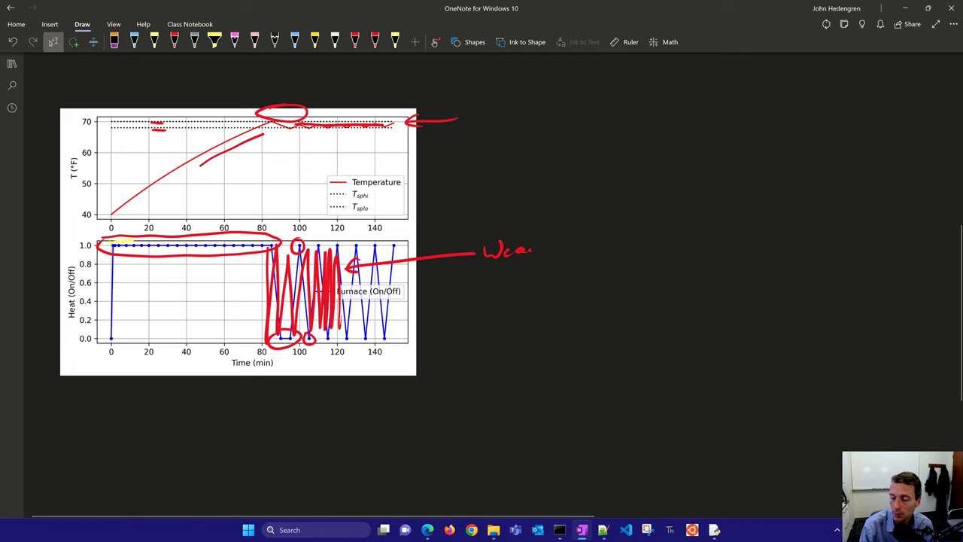
drag(497, 271, 534, 271)
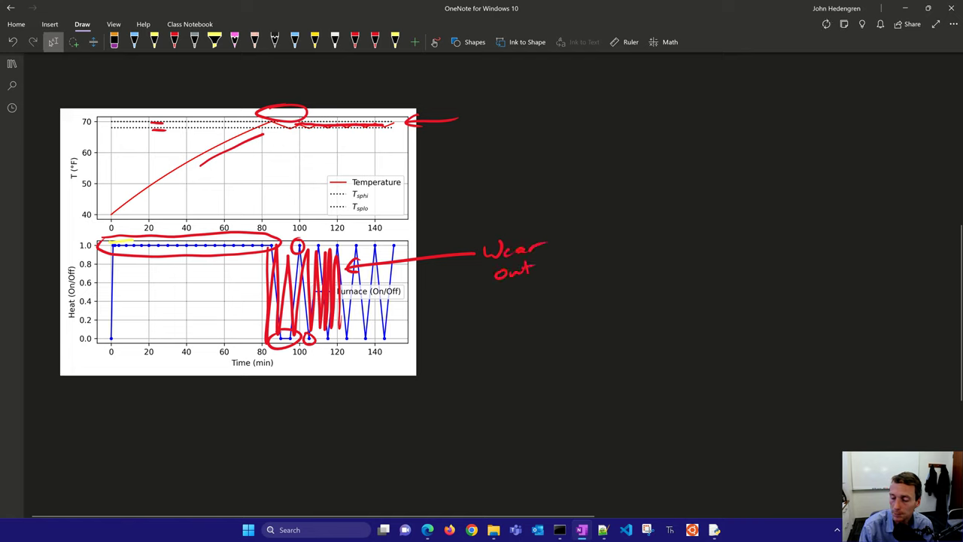
drag(494, 304, 544, 301)
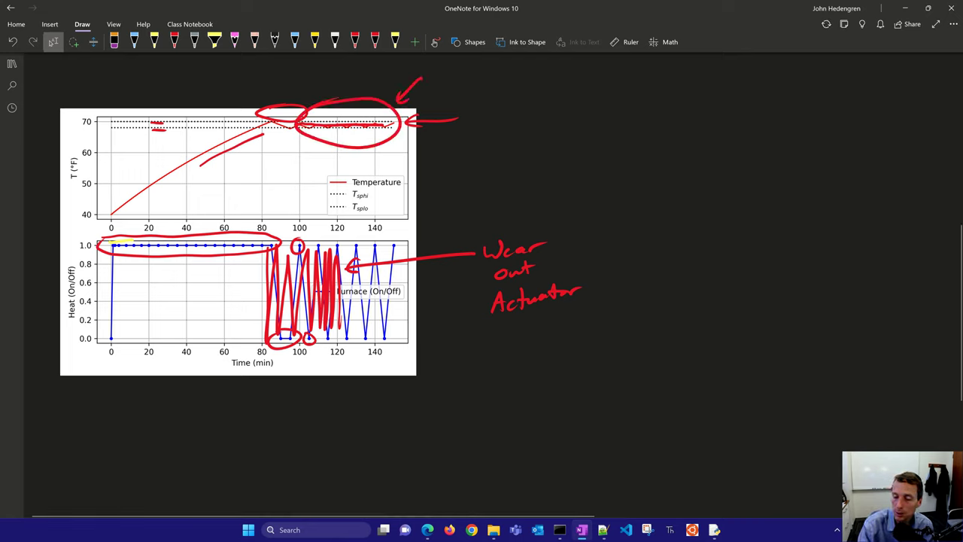
text(Range)
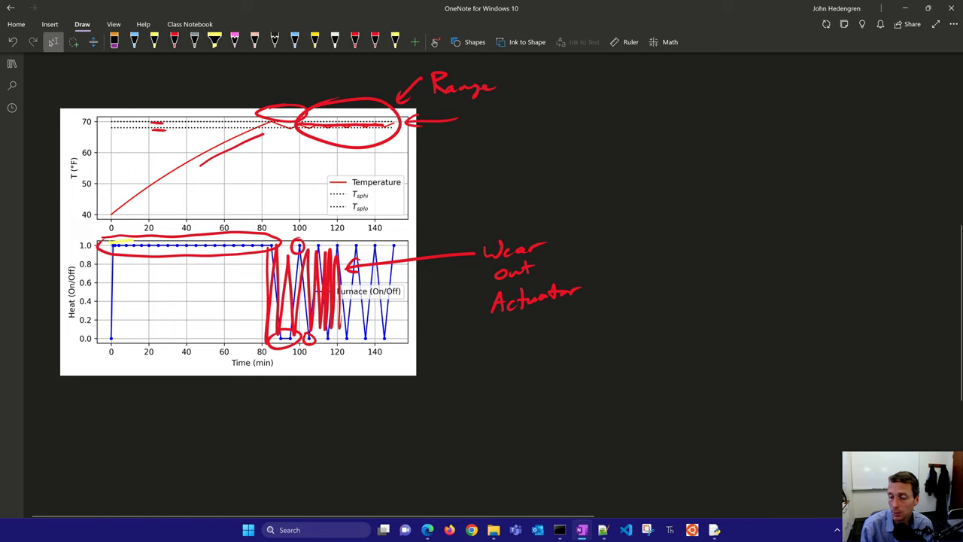
- Write DCOST on the MV and Dead-band Move Supression with a circled CV
drag(434, 358, 500, 358)
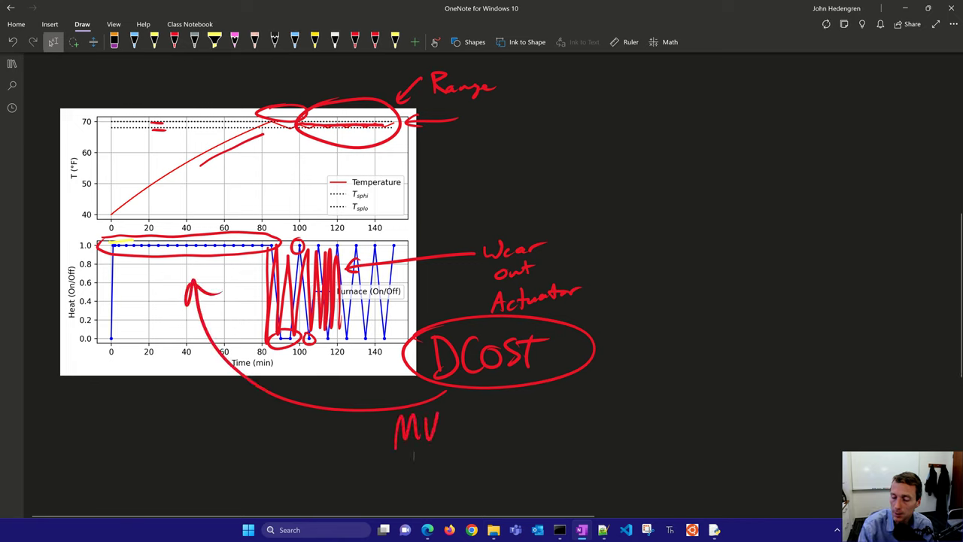
drag(451, 147, 515, 158)
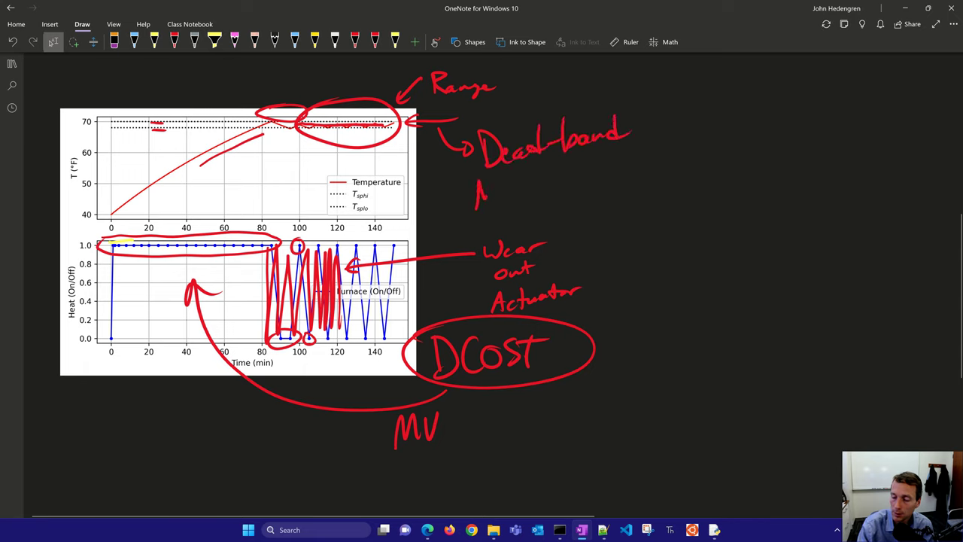
text(Move f)
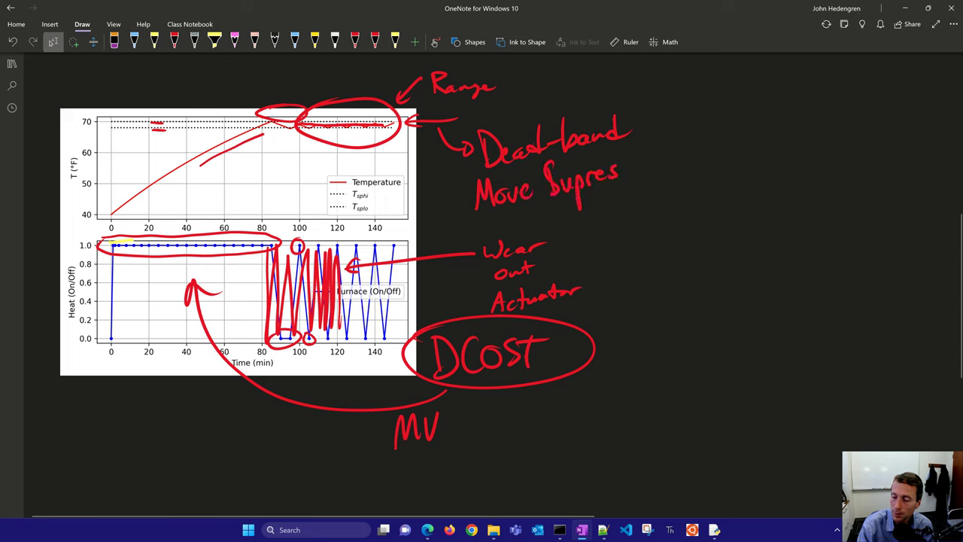
drag(617, 173, 665, 168)
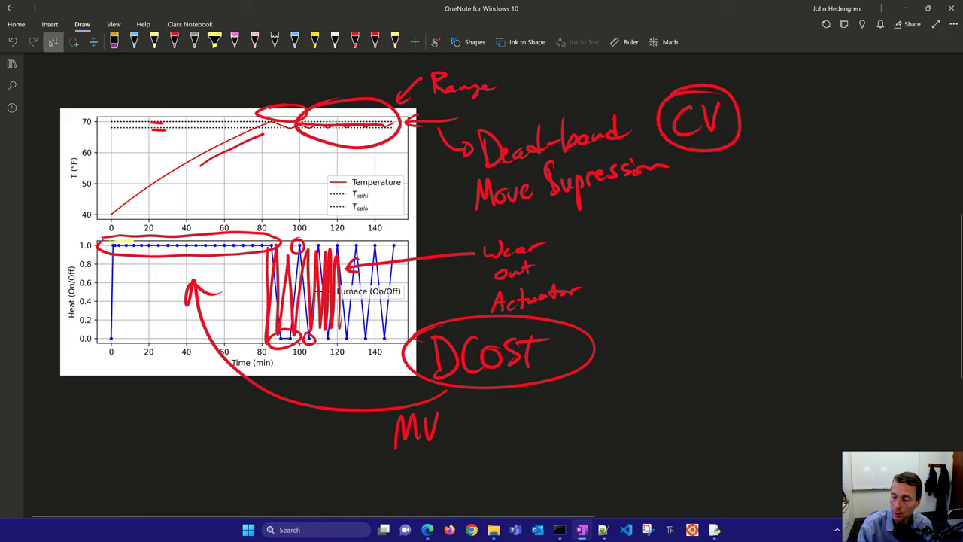
drag(369, 418, 474, 437)
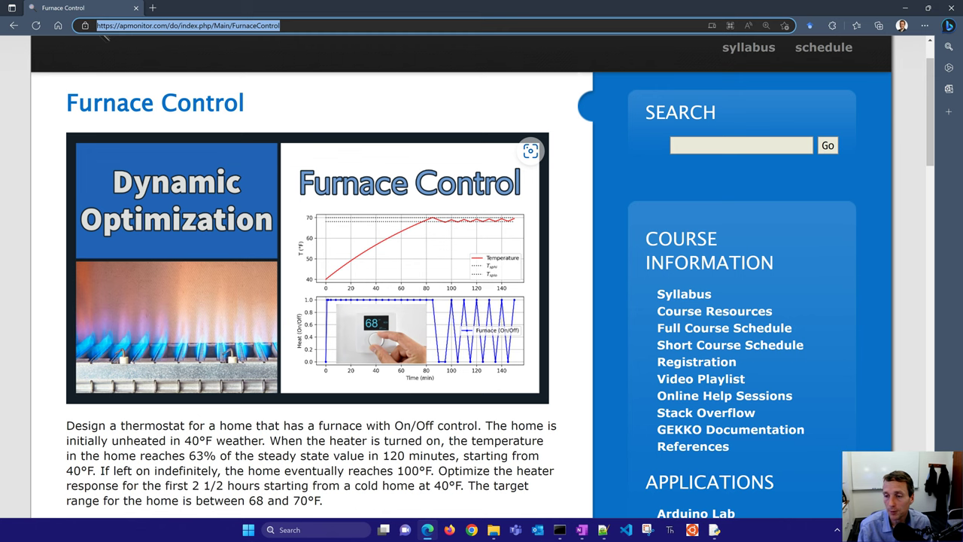
- Follow the Discrete Variables link to the Mixed Integer Optimal Control page
scroll(down, 3)
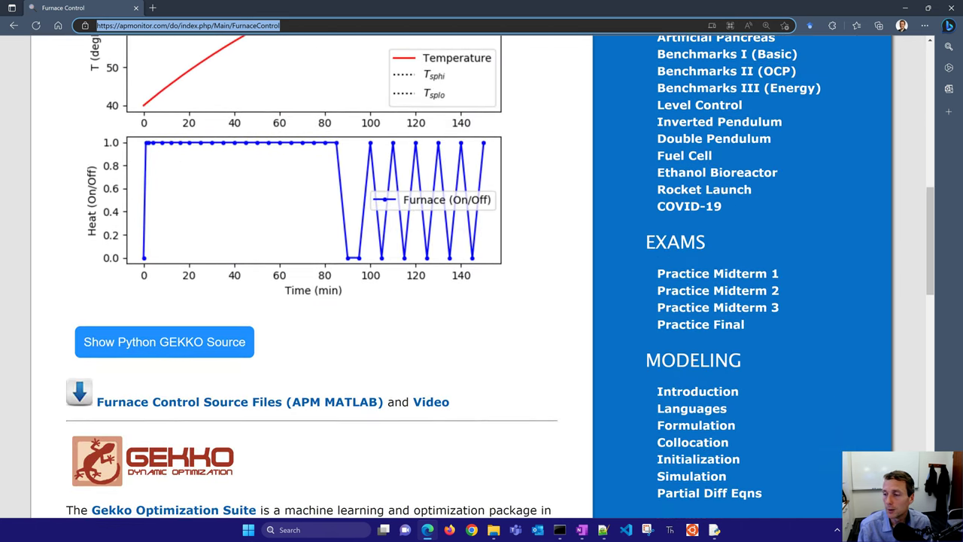
scroll(down, 3)
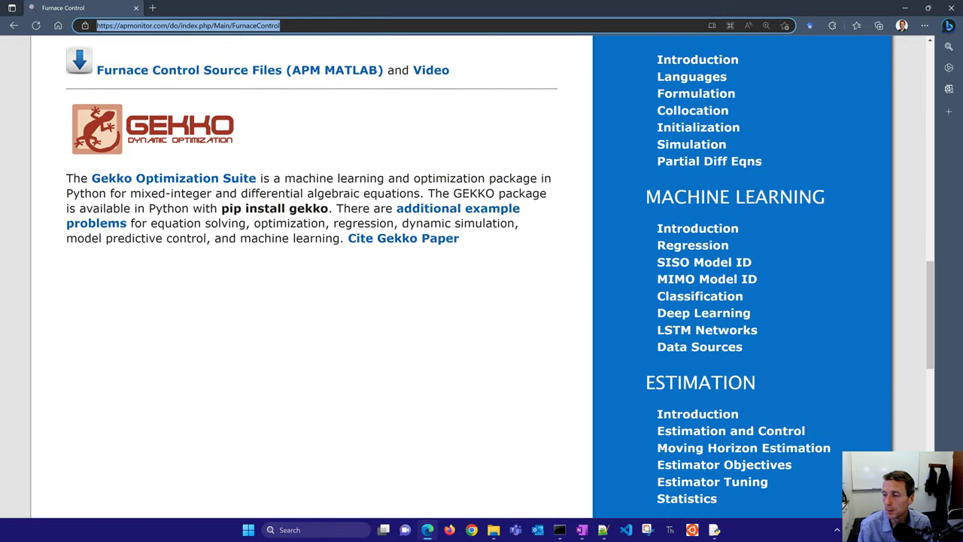
scroll(down, 3)
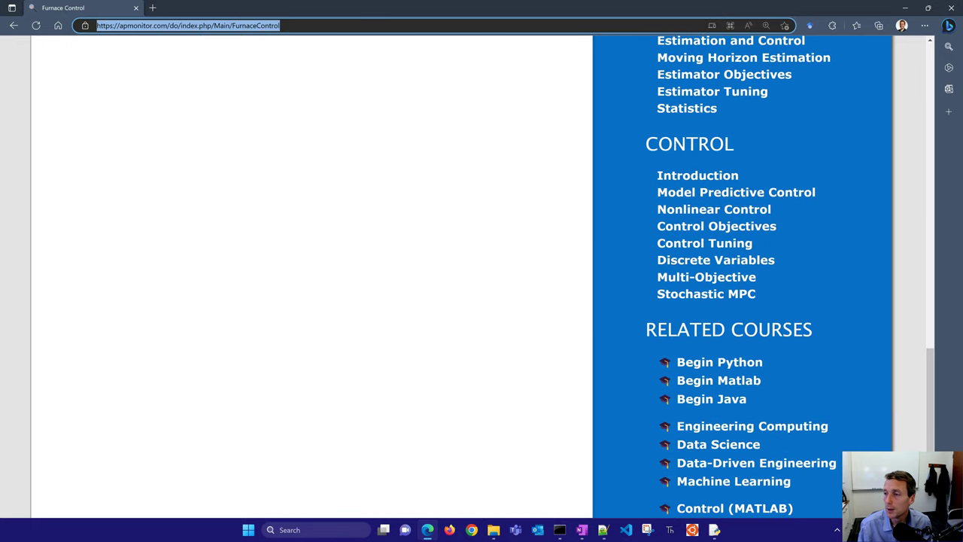
click(716, 259)
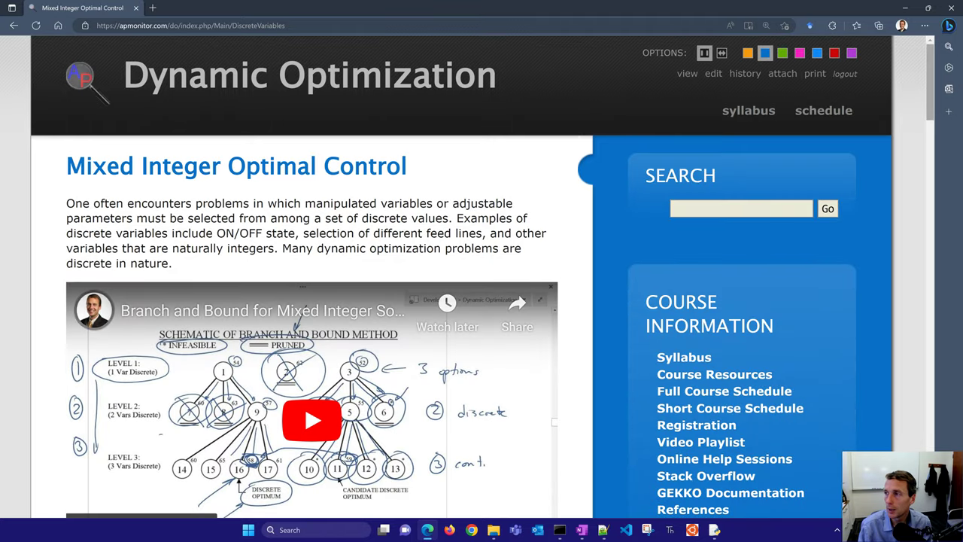
- Scroll down to the page's example problems list
scroll(down, 3)
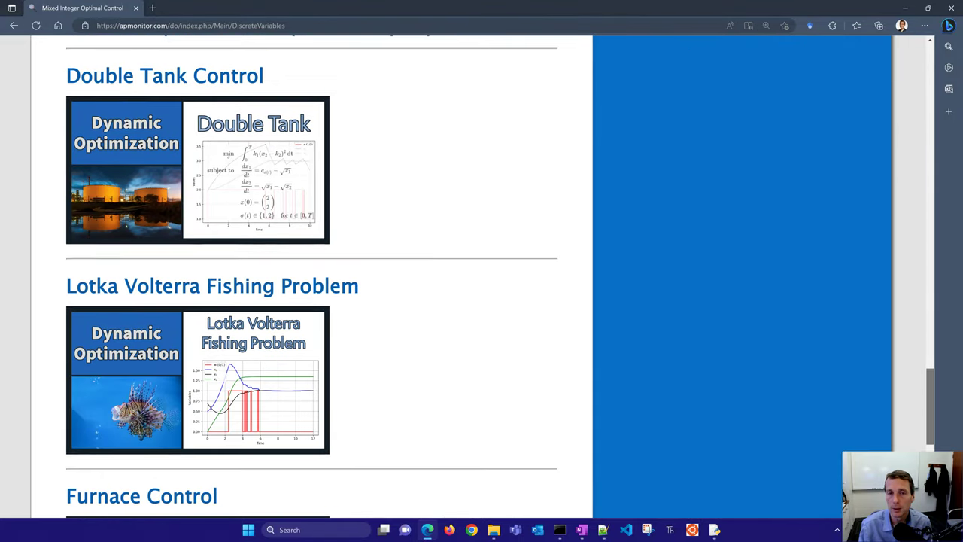
scroll(down, 3)
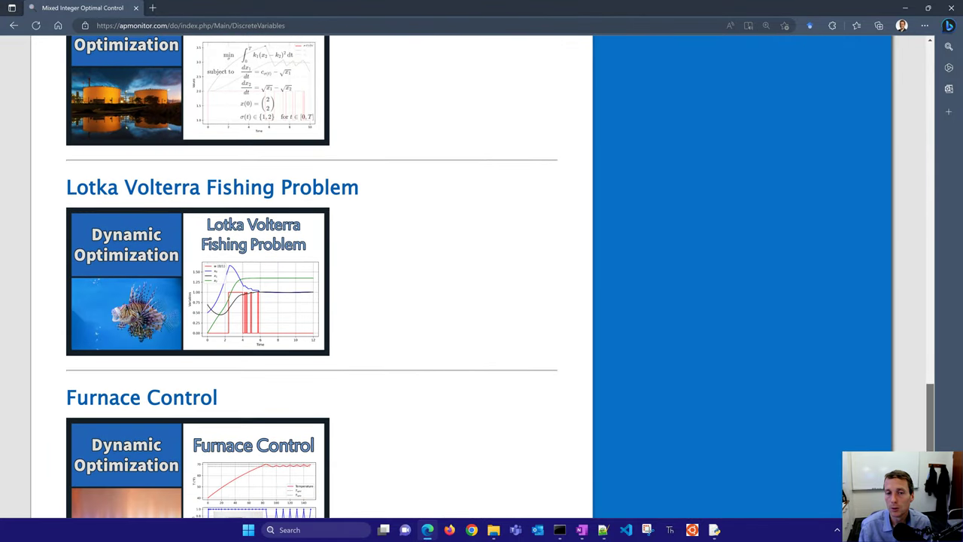
scroll(down, 3)
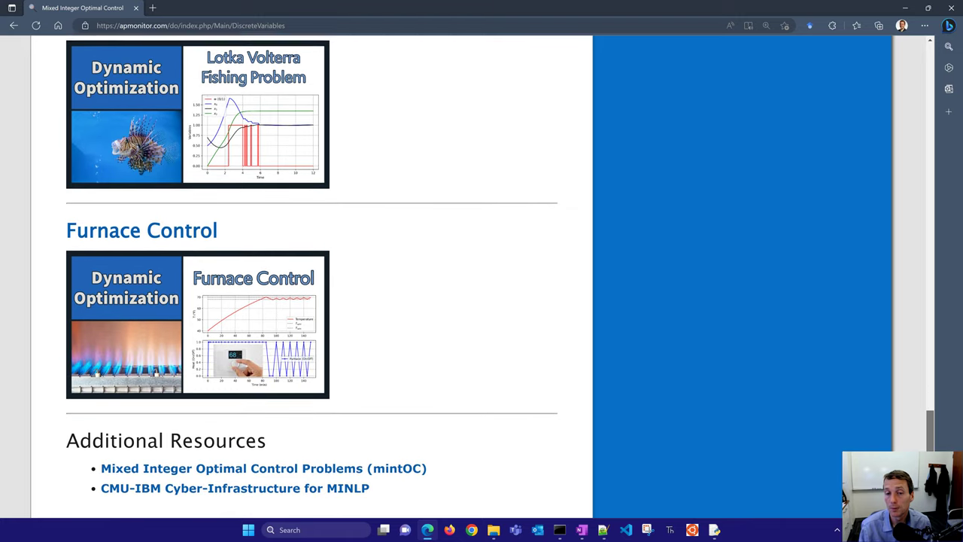
scroll(down, 3)
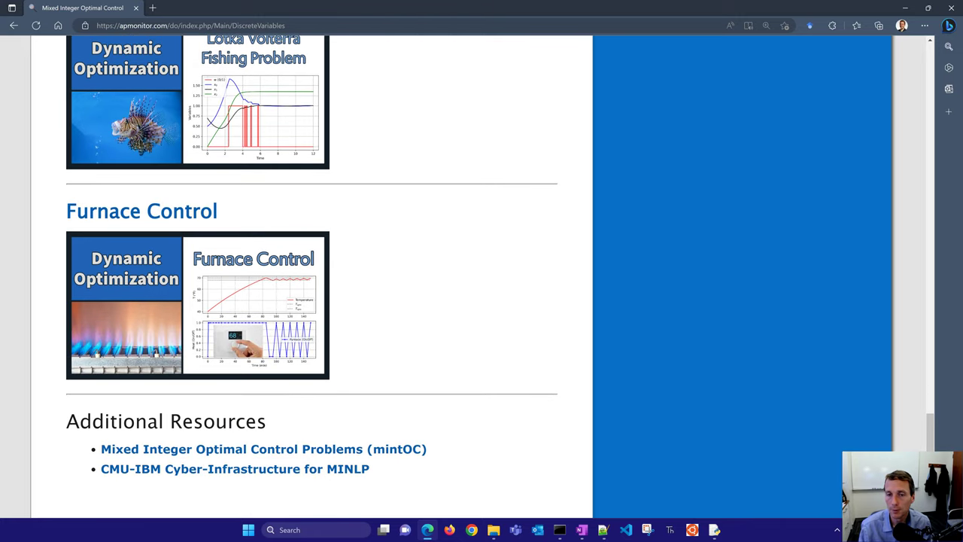